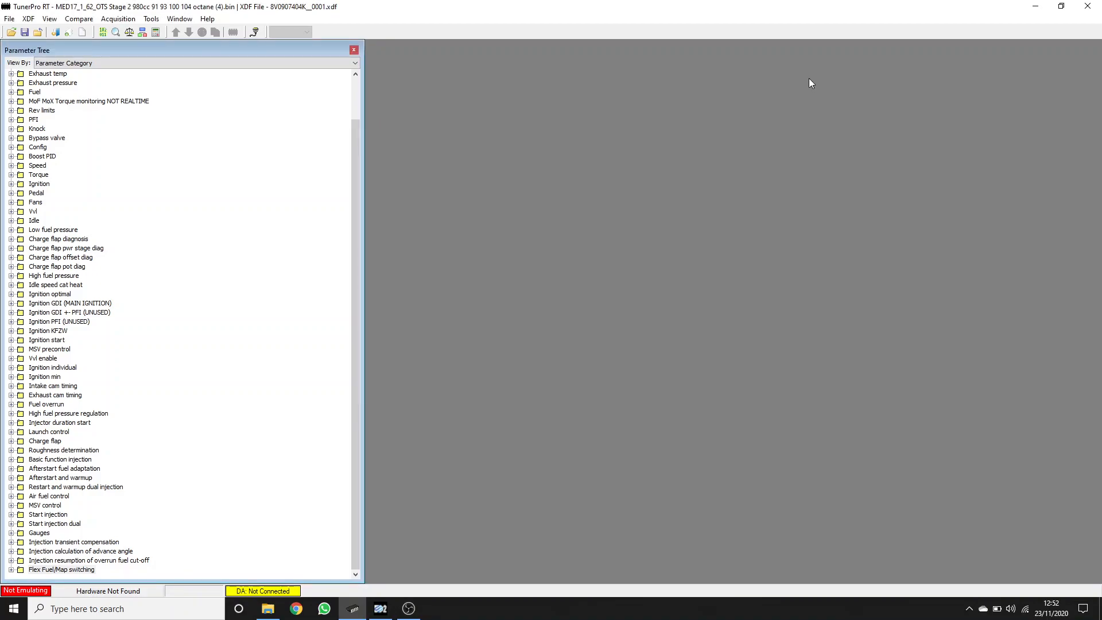
{"action": "mouse_move", "coordinate": [347, 384]}
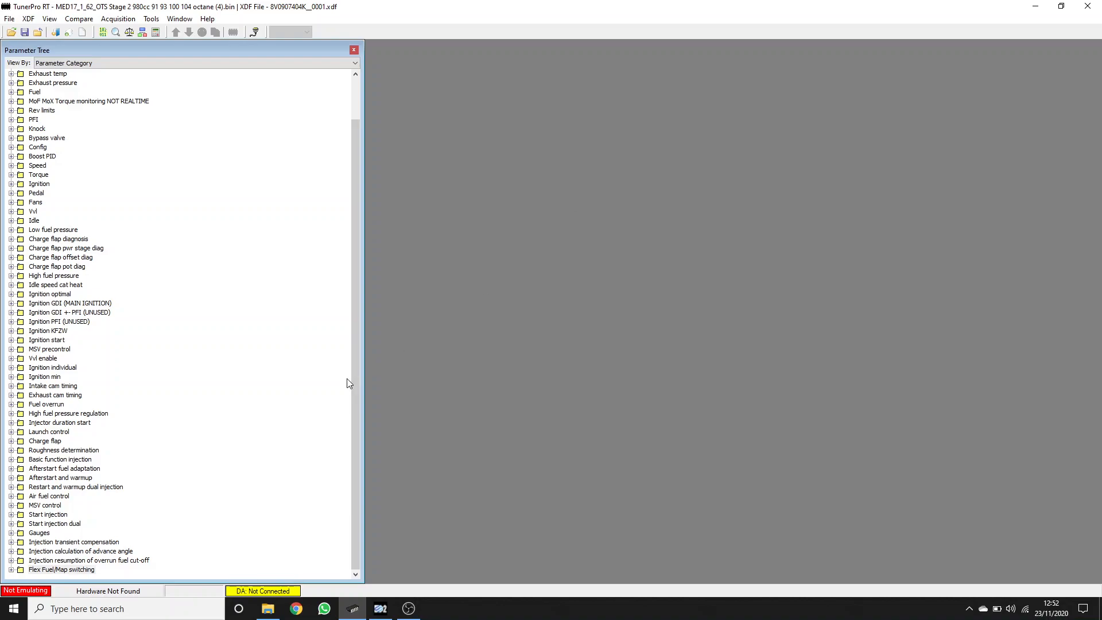
{"action": "mouse_move", "coordinate": [13, 574]}
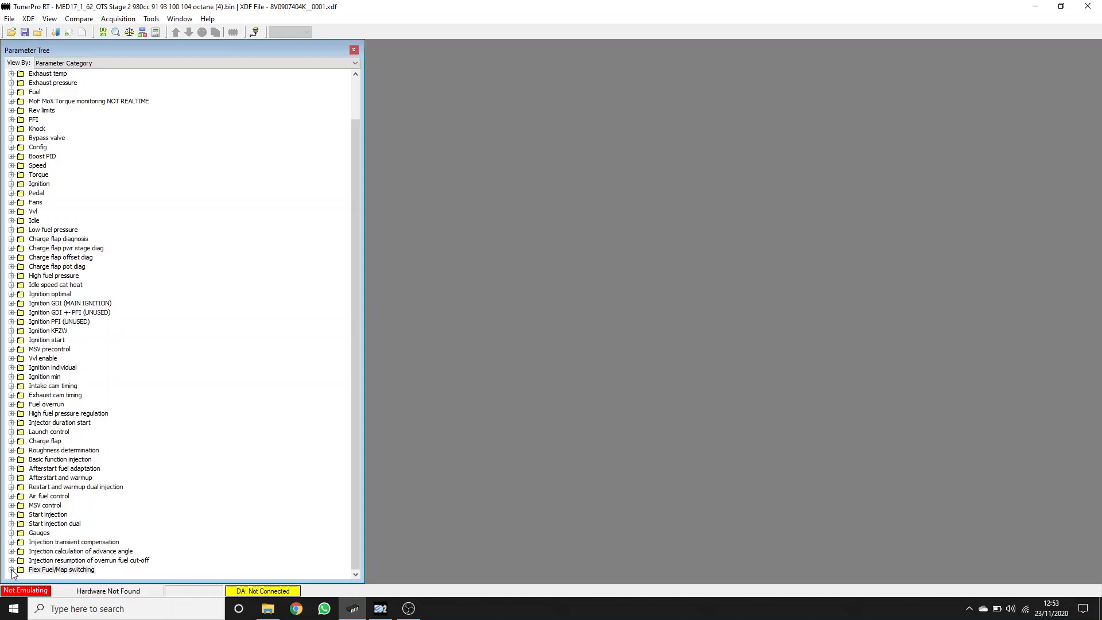
{"action": "mouse_move", "coordinate": [76, 358]}
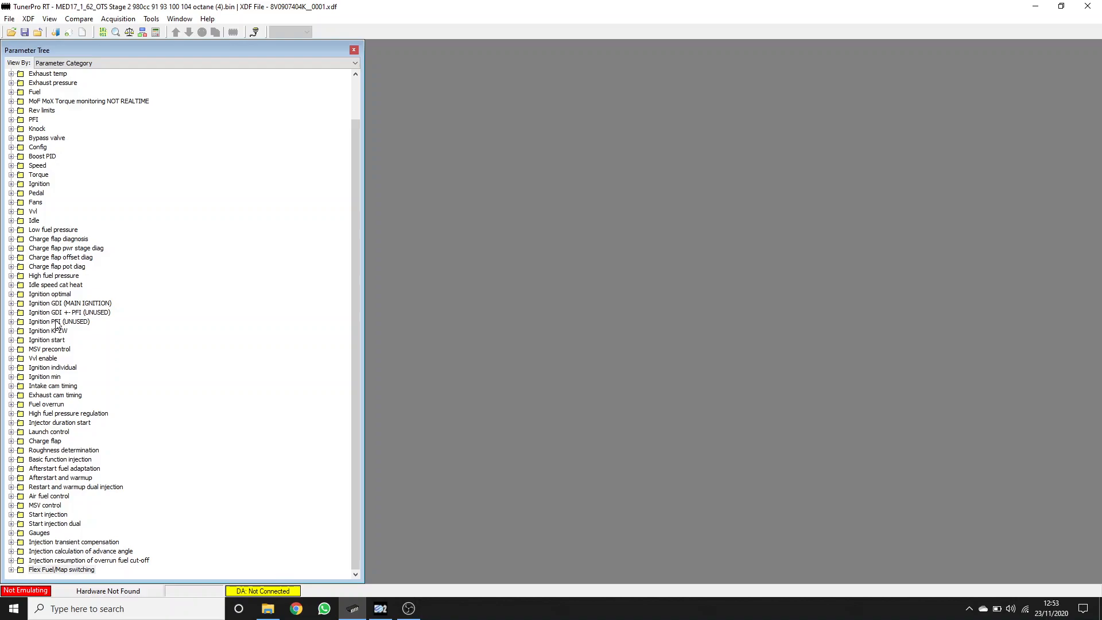
{"action": "mouse_move", "coordinate": [47, 341]}
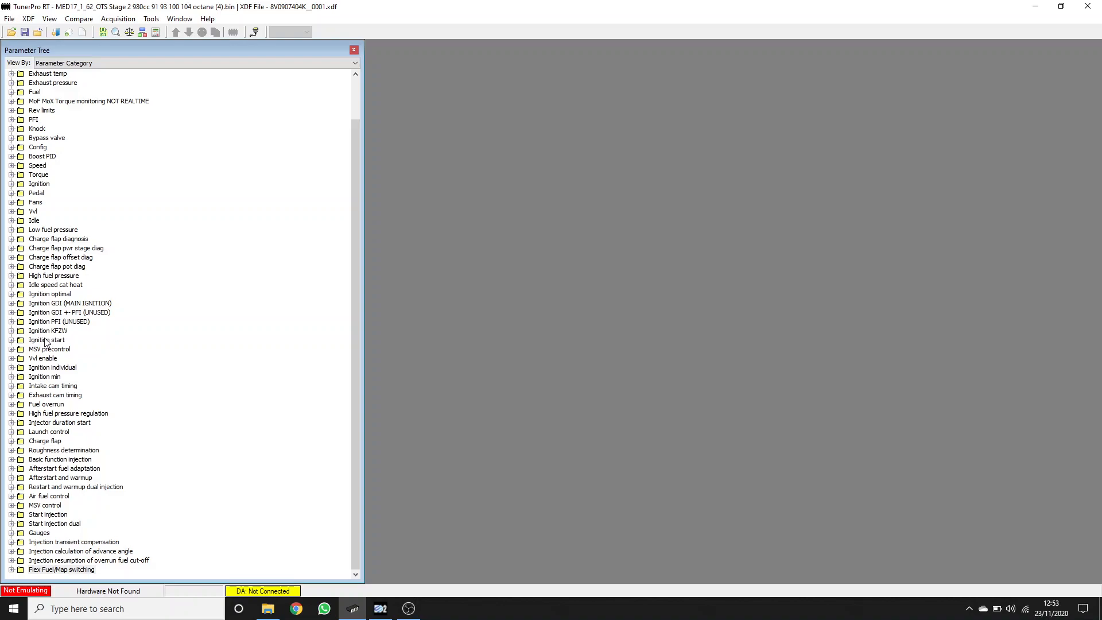
{"action": "mouse_move", "coordinate": [141, 504]}
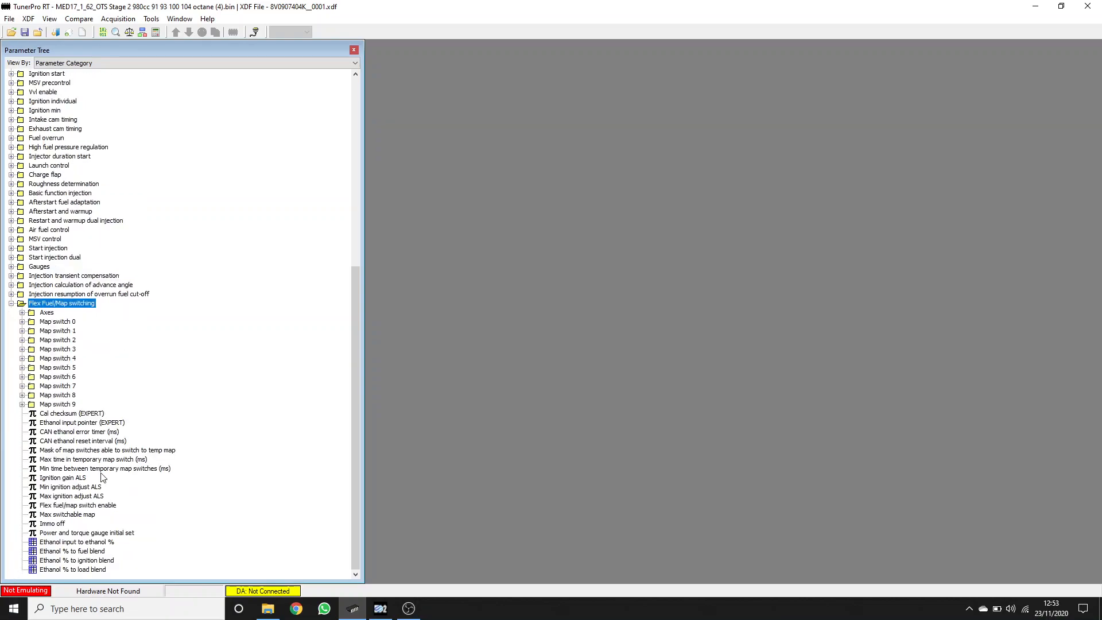
{"action": "mouse_move", "coordinate": [62, 334]}
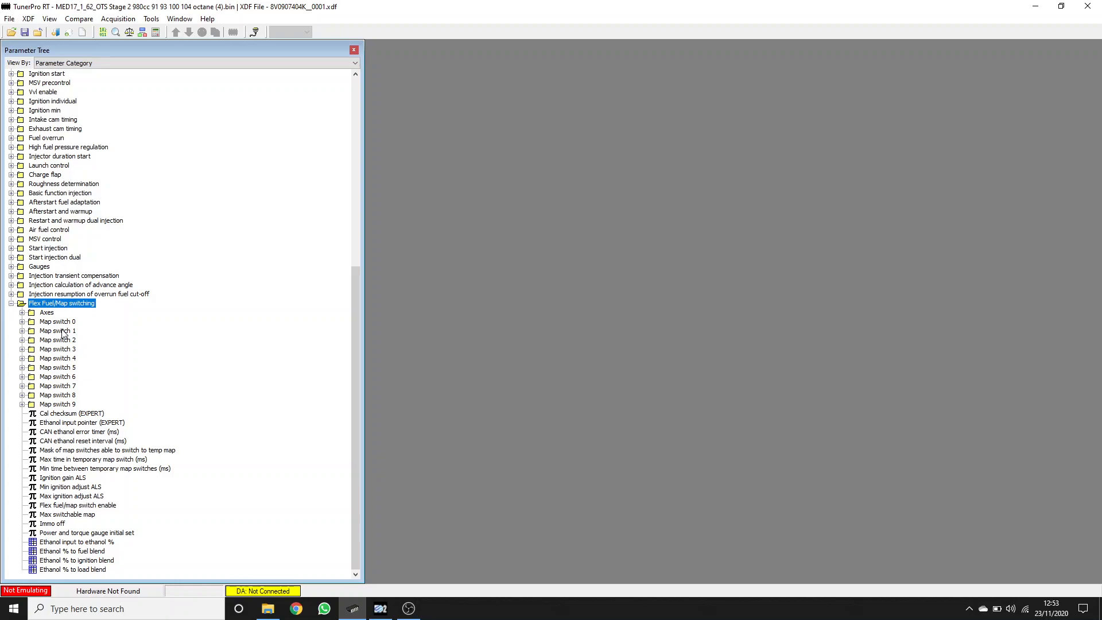
Expand Map switch 1 to list its paired Gasoline 1 and Ethanol 1 maps
{"action": "left_click", "coordinate": [57, 330]}
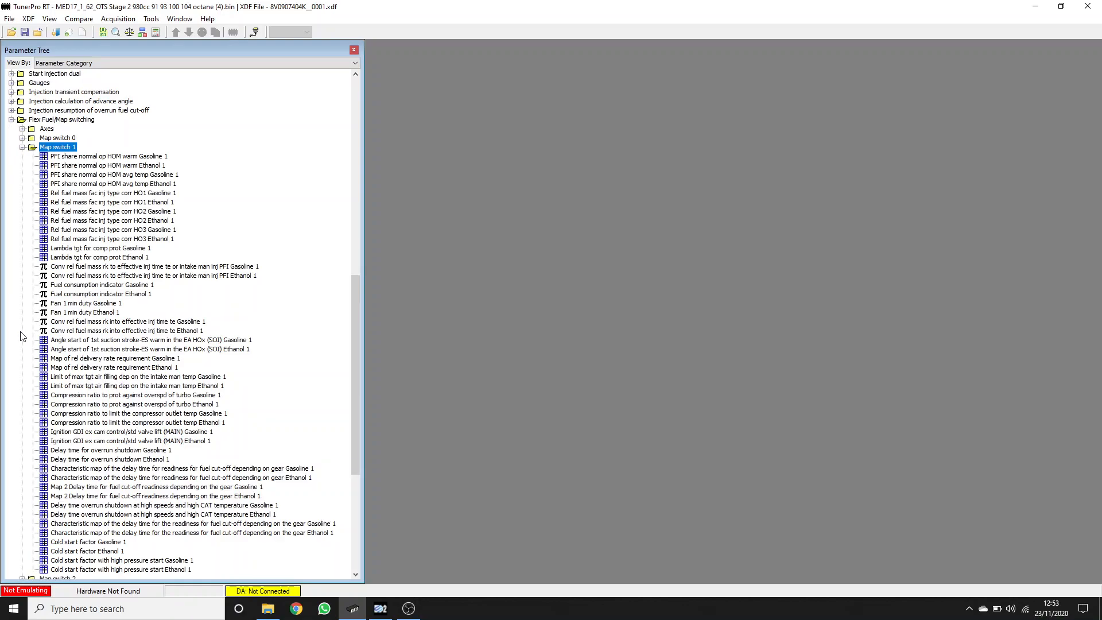
{"action": "mouse_move", "coordinate": [278, 287]}
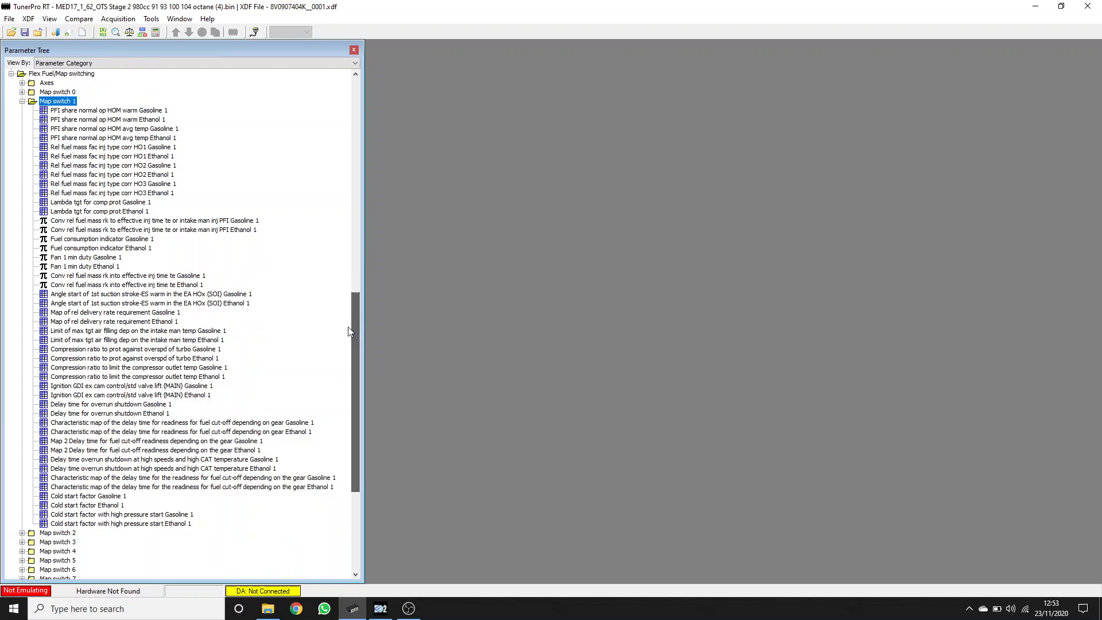
{"action": "mouse_move", "coordinate": [113, 404]}
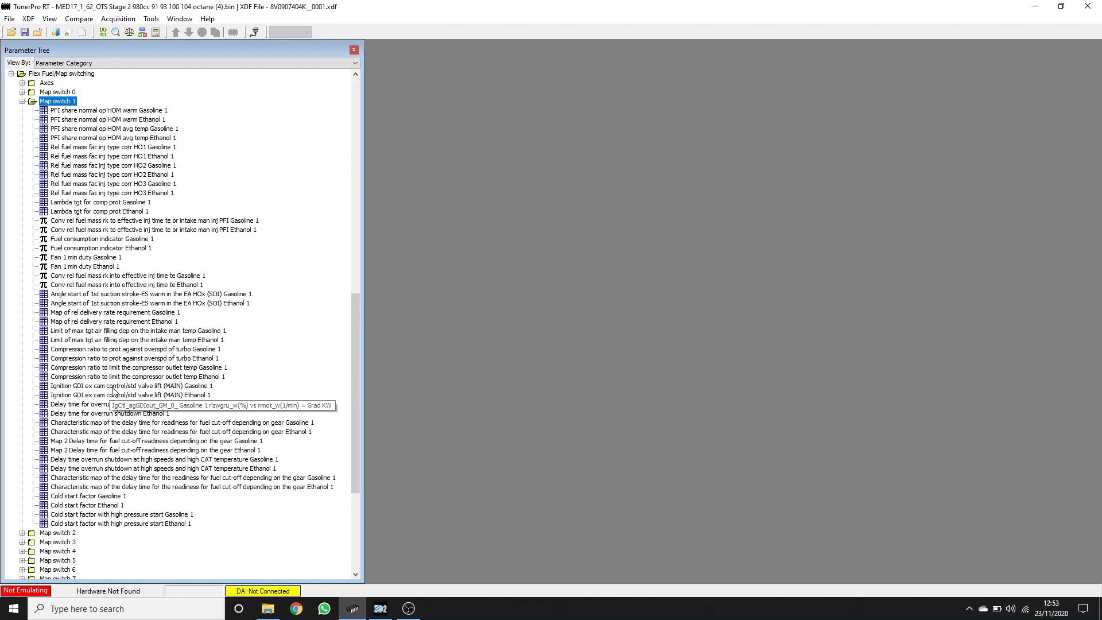
Open the Gasoline 1 and Ethanol 1 'Ignition GDI ex cam control/std valve lift (MAIN)' tables
{"action": "double_click", "coordinate": [132, 385]}
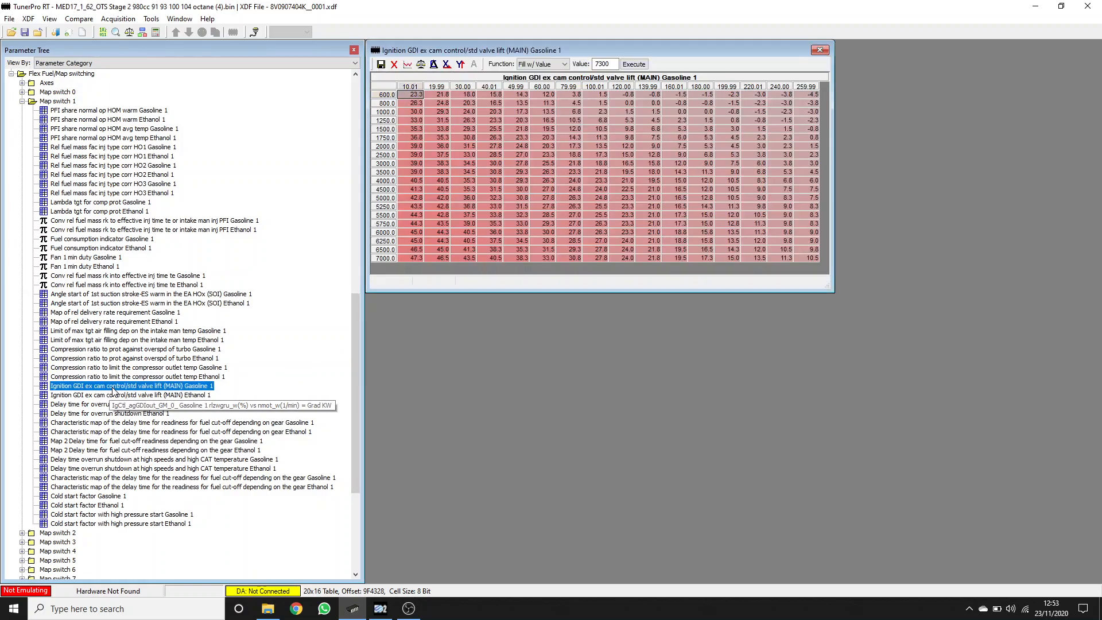
{"action": "mouse_move", "coordinate": [160, 406]}
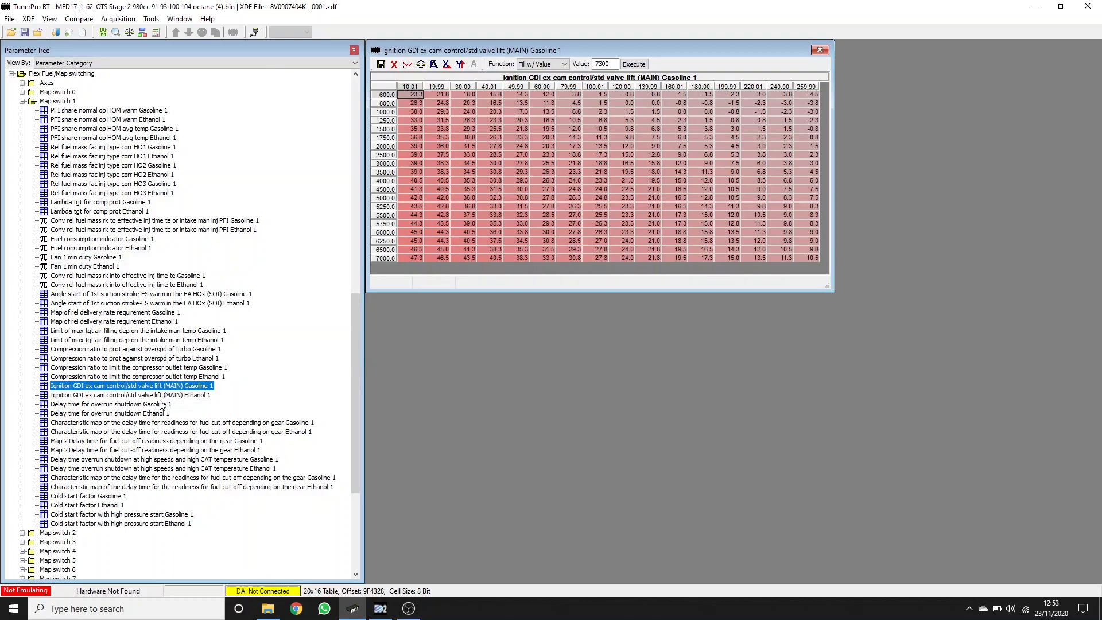
{"action": "left_click", "coordinate": [131, 395]}
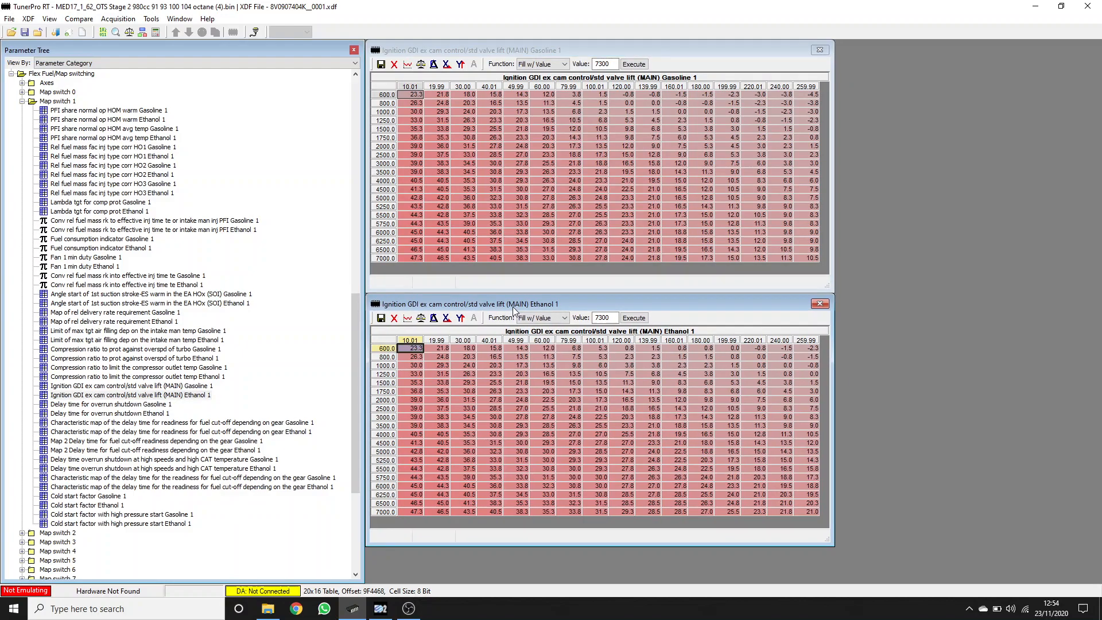
{"action": "mouse_move", "coordinate": [743, 98]}
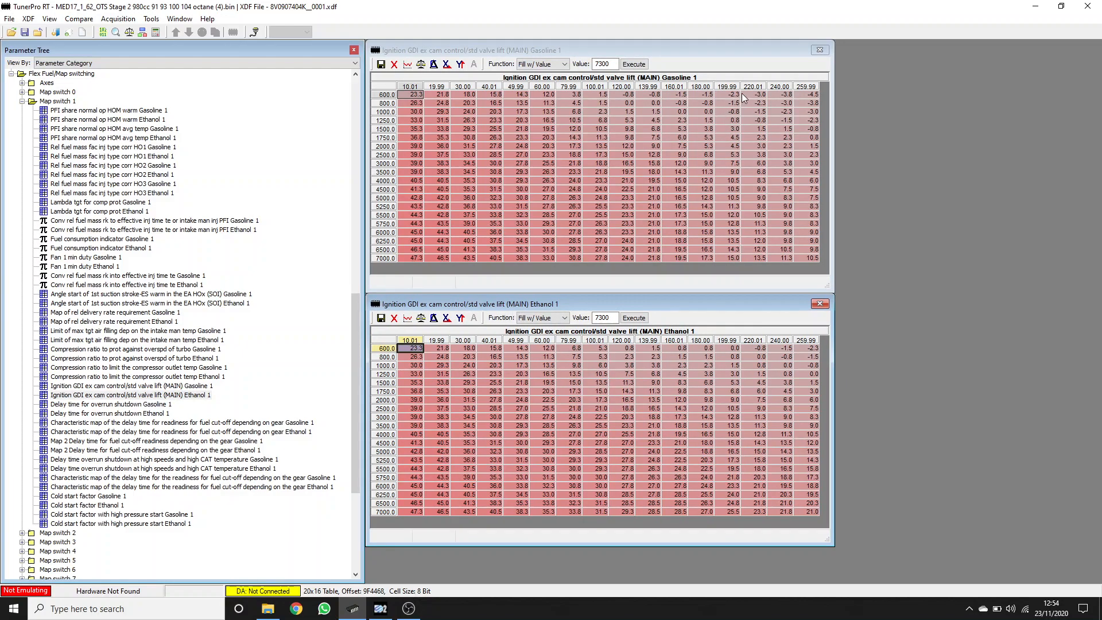
{"action": "mouse_move", "coordinate": [577, 236]}
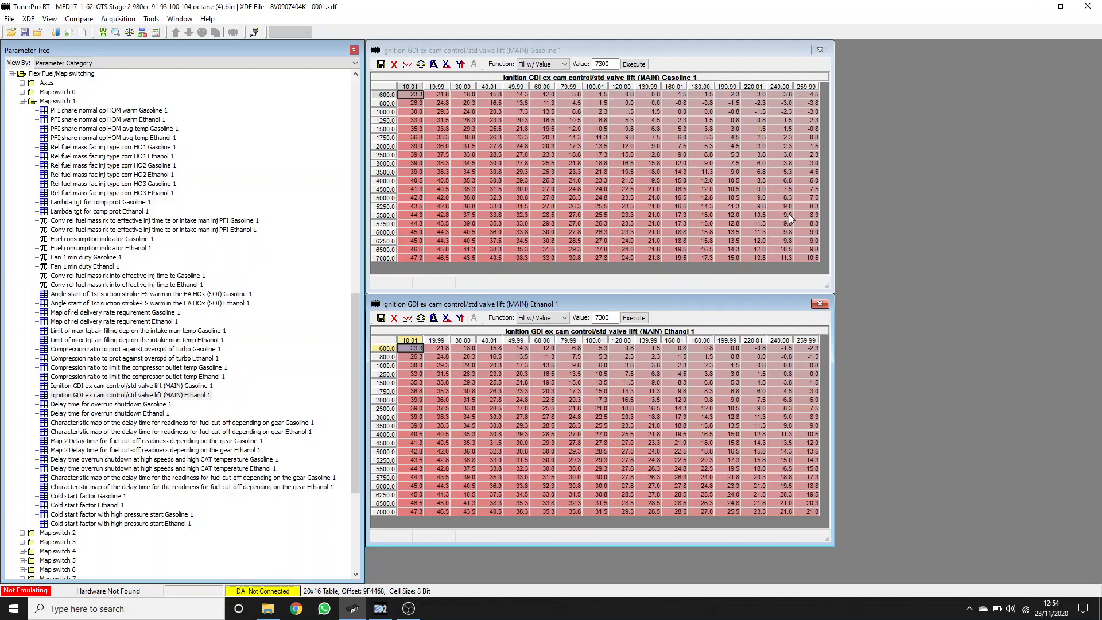
{"action": "mouse_move", "coordinate": [790, 216]}
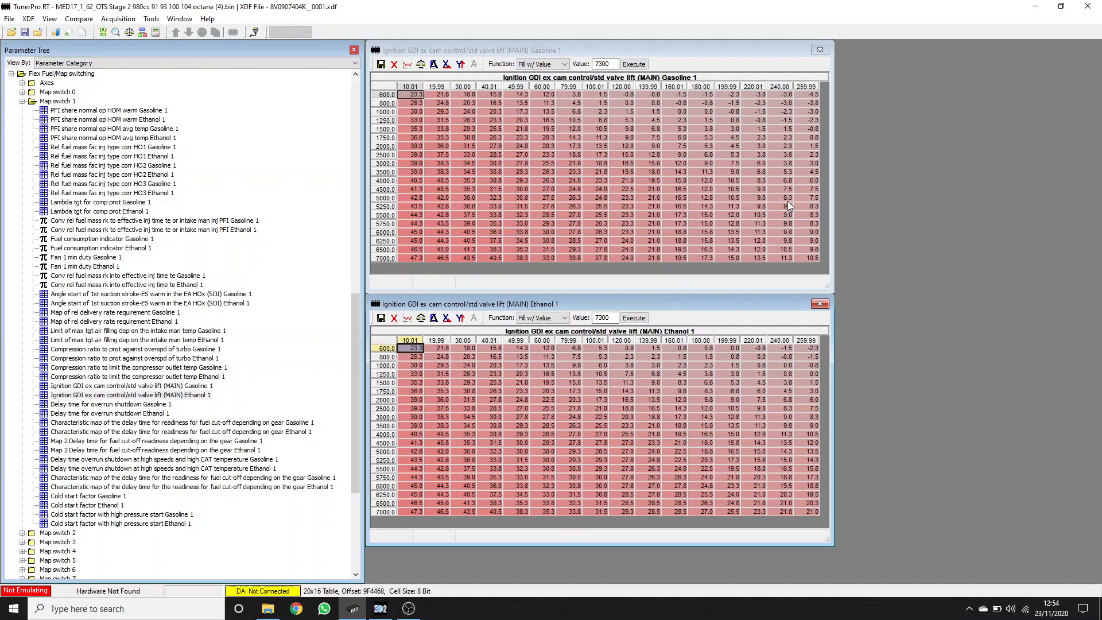
{"action": "mouse_move", "coordinate": [789, 204]}
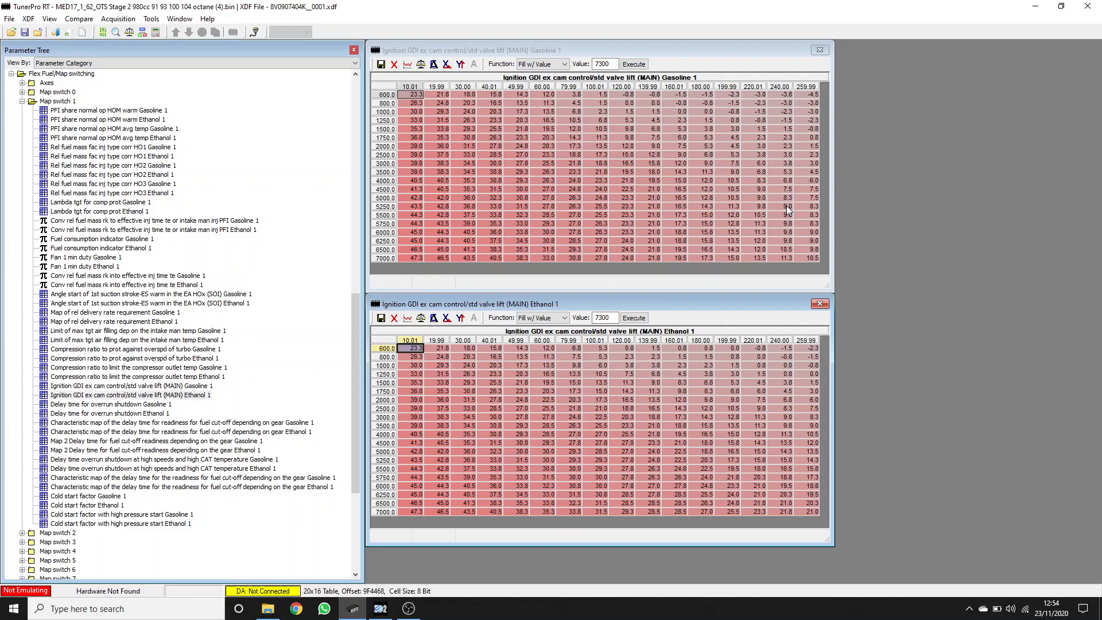
{"action": "mouse_move", "coordinate": [782, 228]}
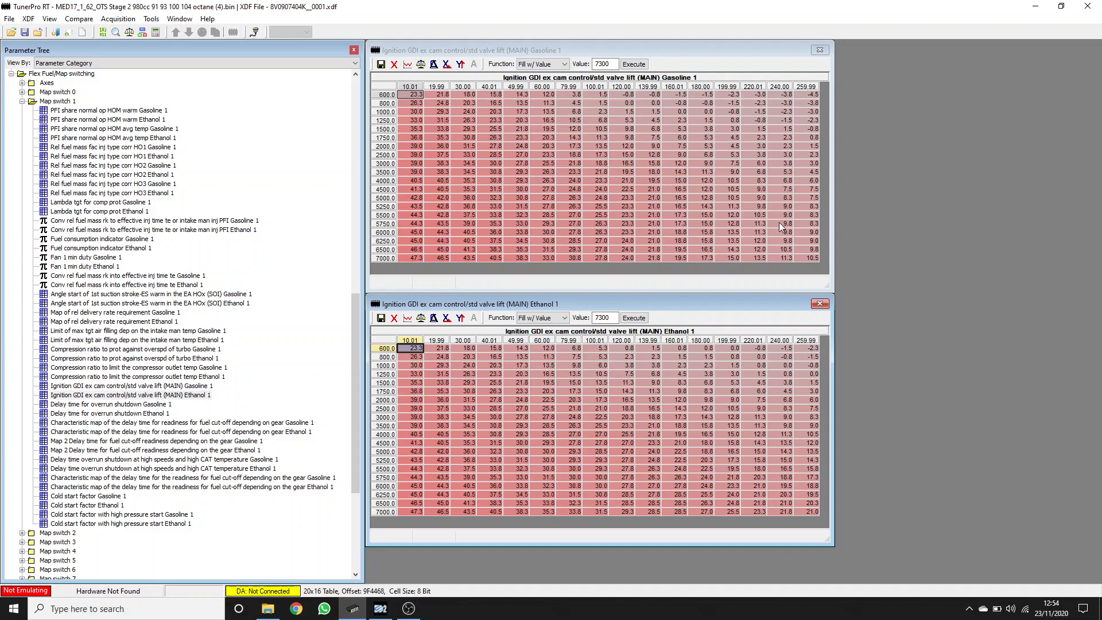
{"action": "mouse_move", "coordinate": [756, 261]}
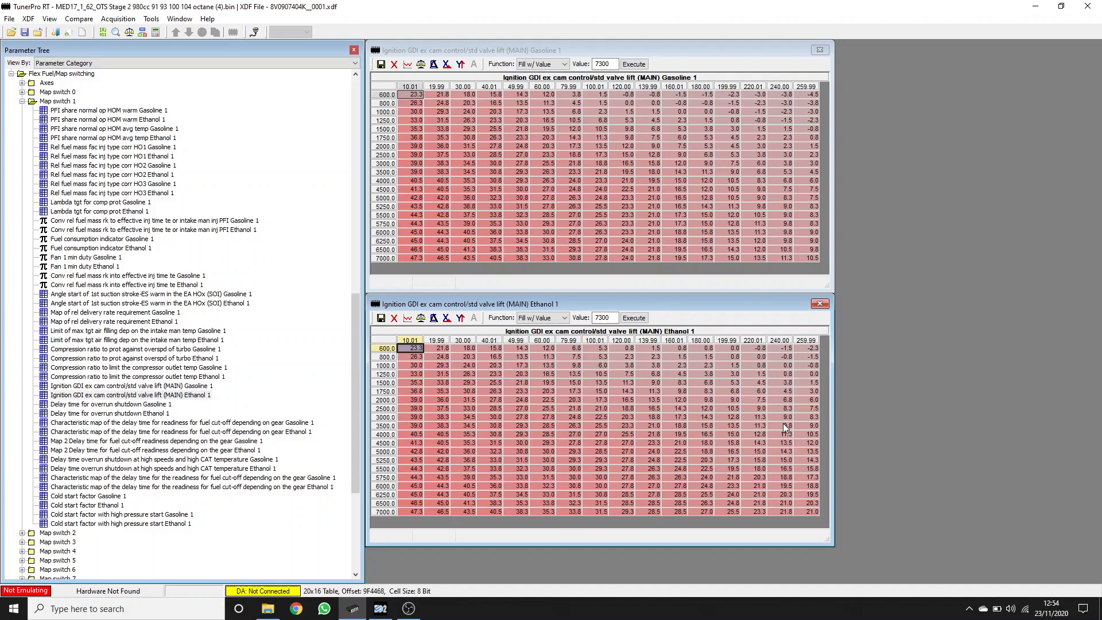
{"action": "mouse_move", "coordinate": [755, 515]}
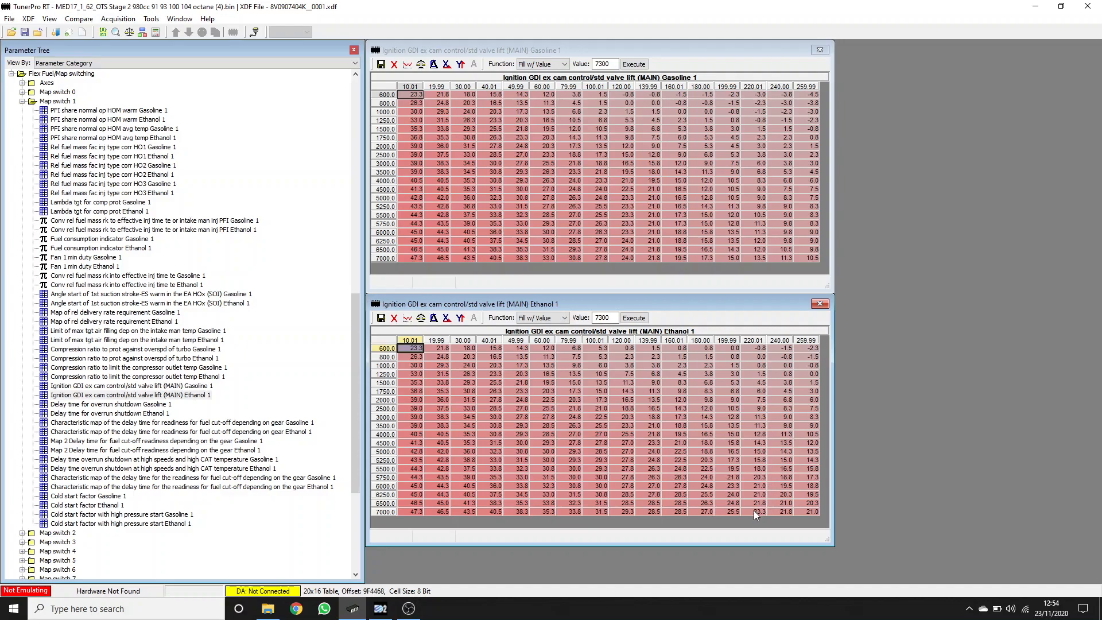
{"action": "mouse_move", "coordinate": [782, 472]}
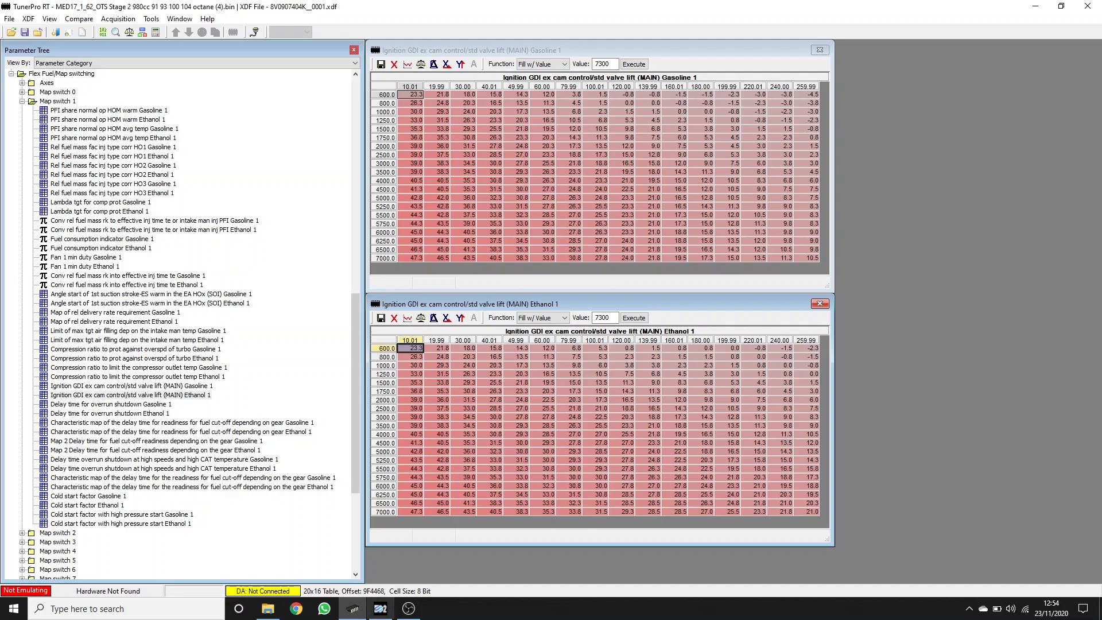
In Dyno Spectrum, plot Ign #1 (zwcalcar) with ethanol content in Graph 4
{"action": "left_click", "coordinate": [379, 609]}
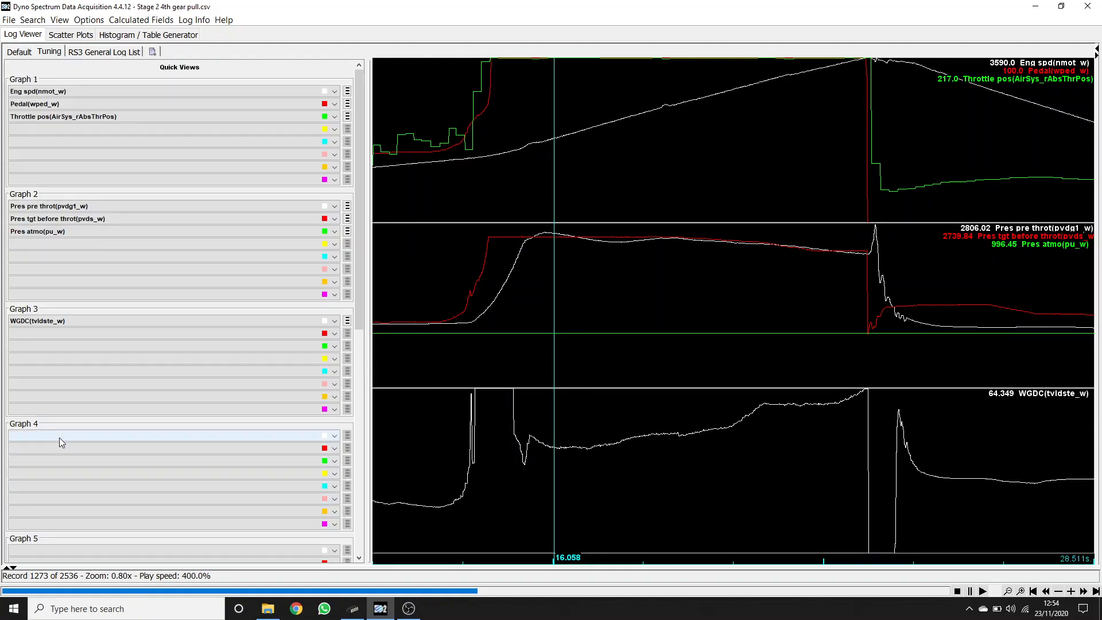
{"action": "left_click", "coordinate": [169, 435]}
{"action": "type", "text": "Ign #1(zwcalcar)"}
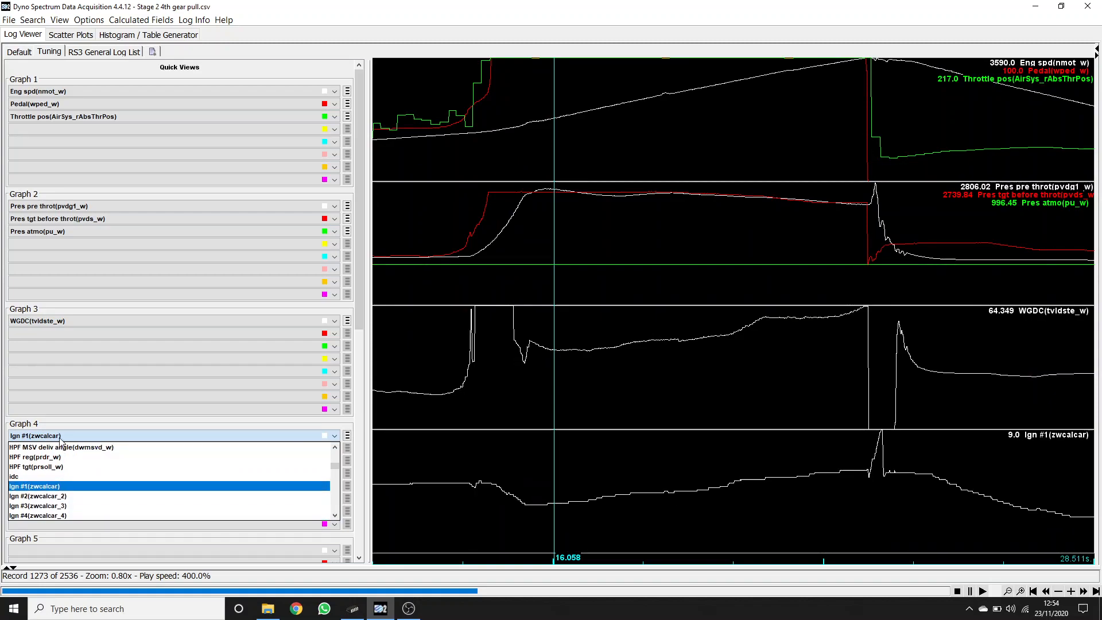
{"action": "left_click", "coordinate": [34, 485]}
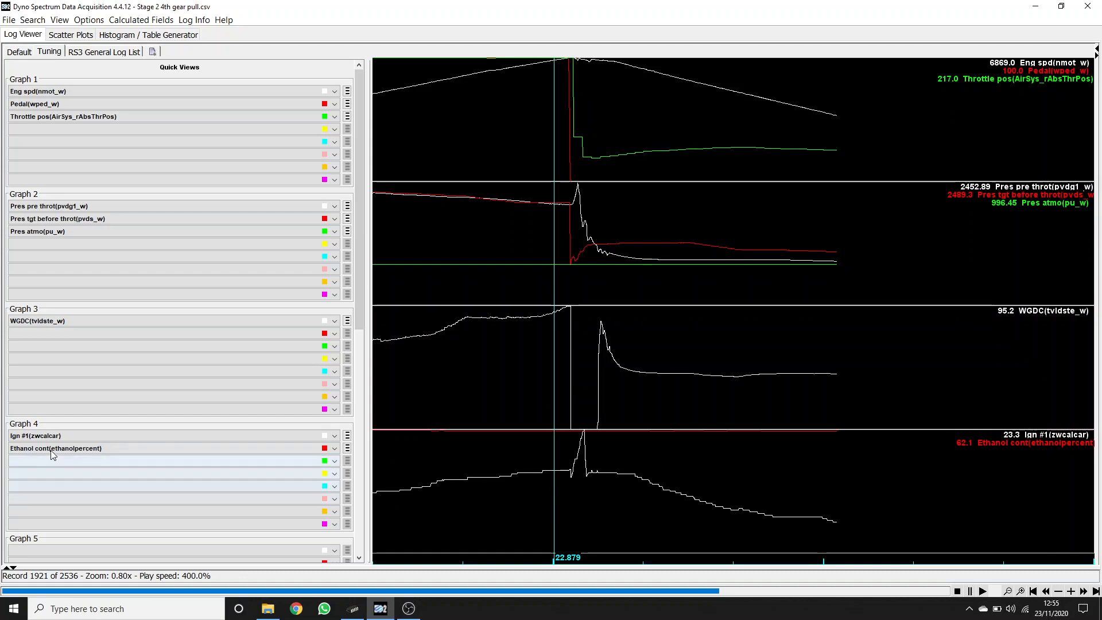
Switch Graph 4's second channel to Temp charge air (tans)
{"action": "left_click", "coordinate": [169, 448]}
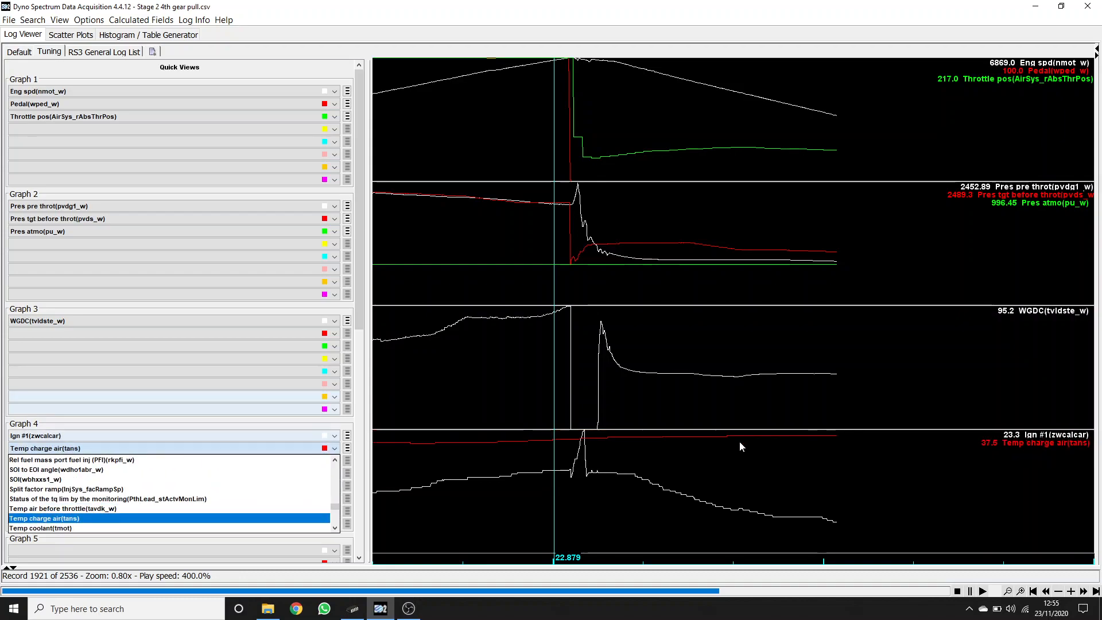
{"action": "mouse_move", "coordinate": [994, 456]}
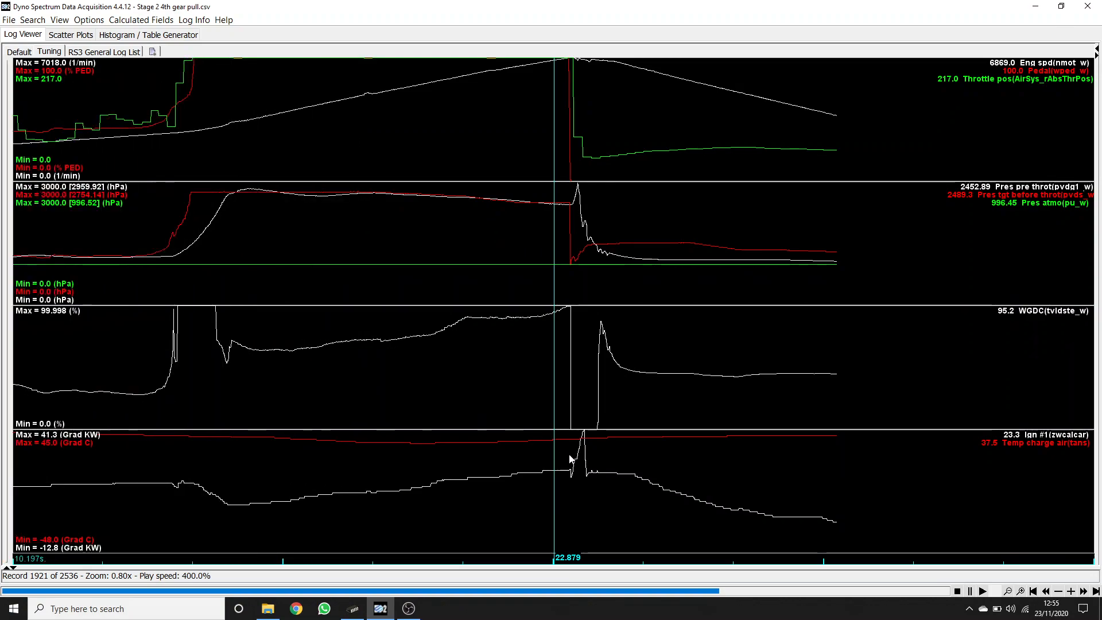
{"action": "mouse_move", "coordinate": [521, 467]}
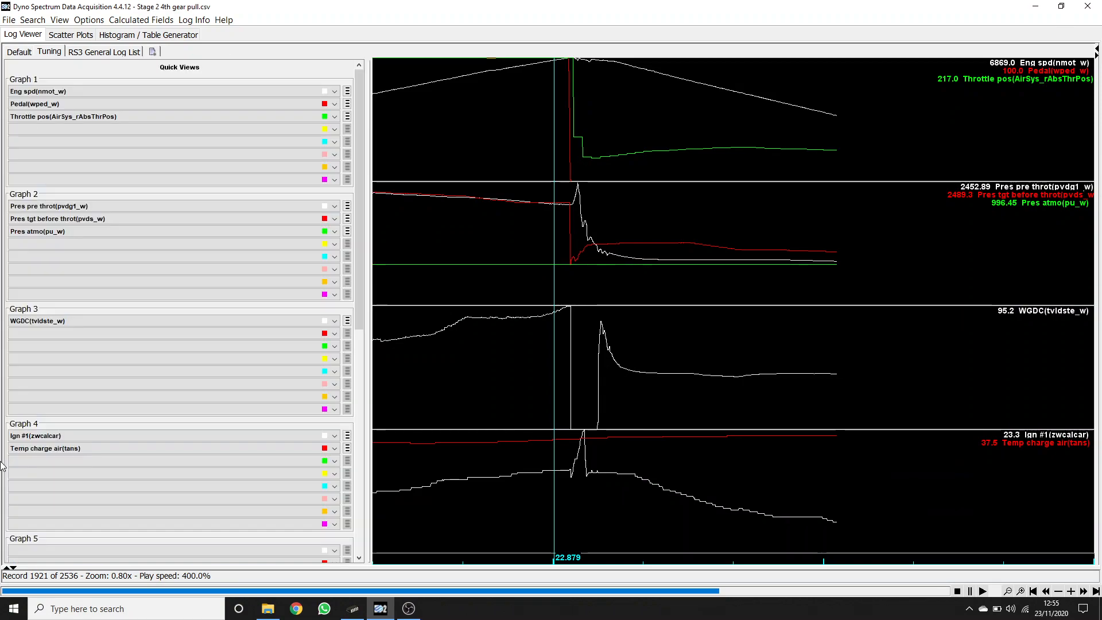
{"action": "left_click", "coordinate": [331, 435]}
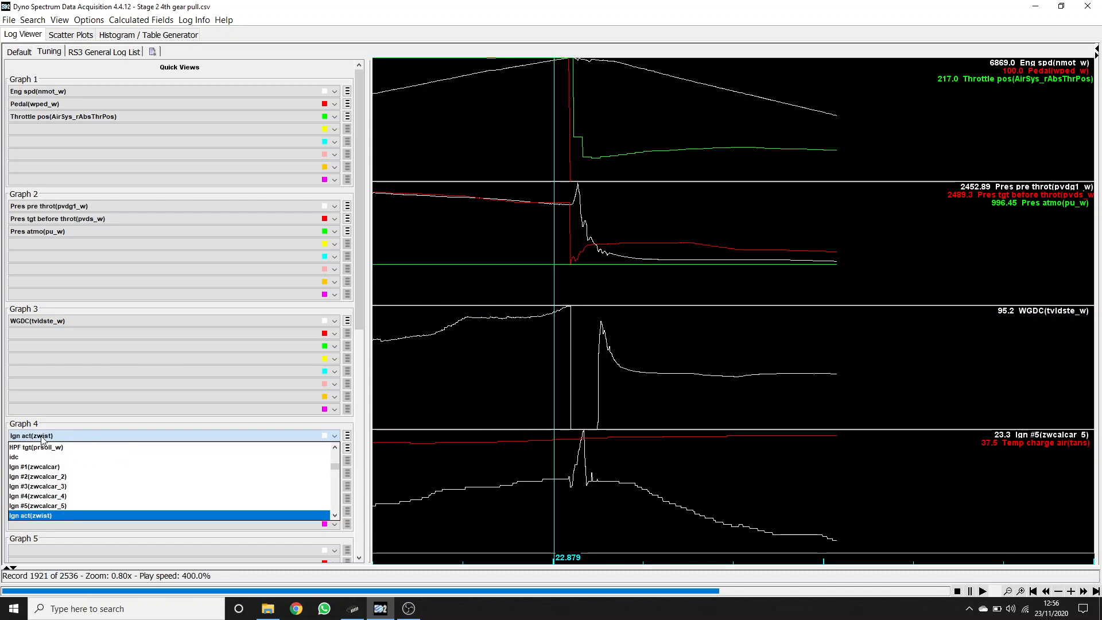
{"action": "left_click", "coordinate": [30, 516]}
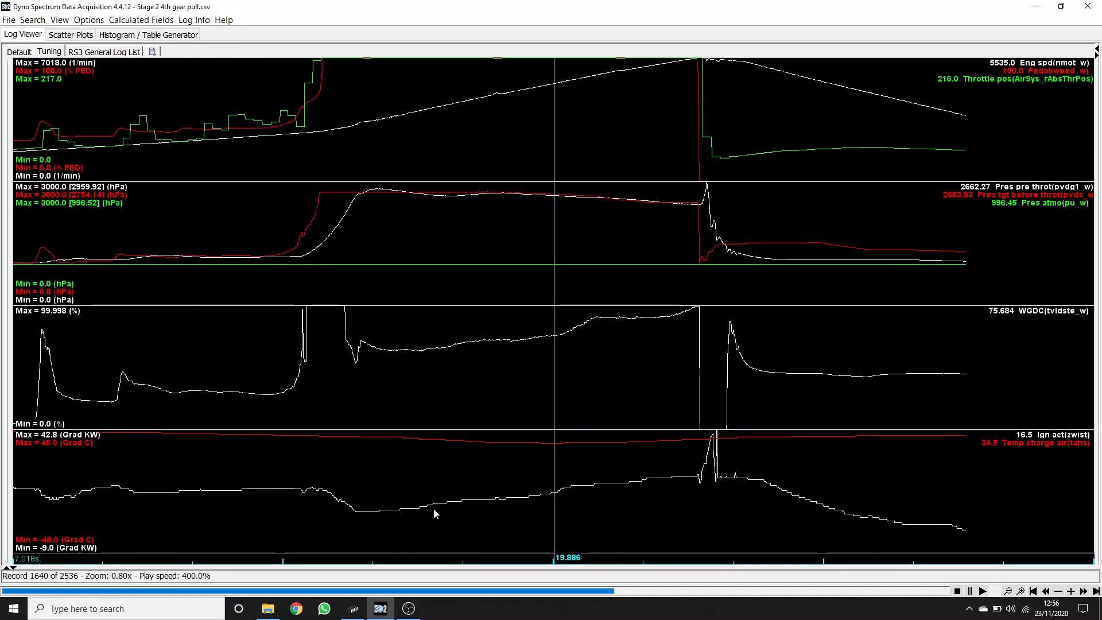
{"action": "mouse_move", "coordinate": [537, 497]}
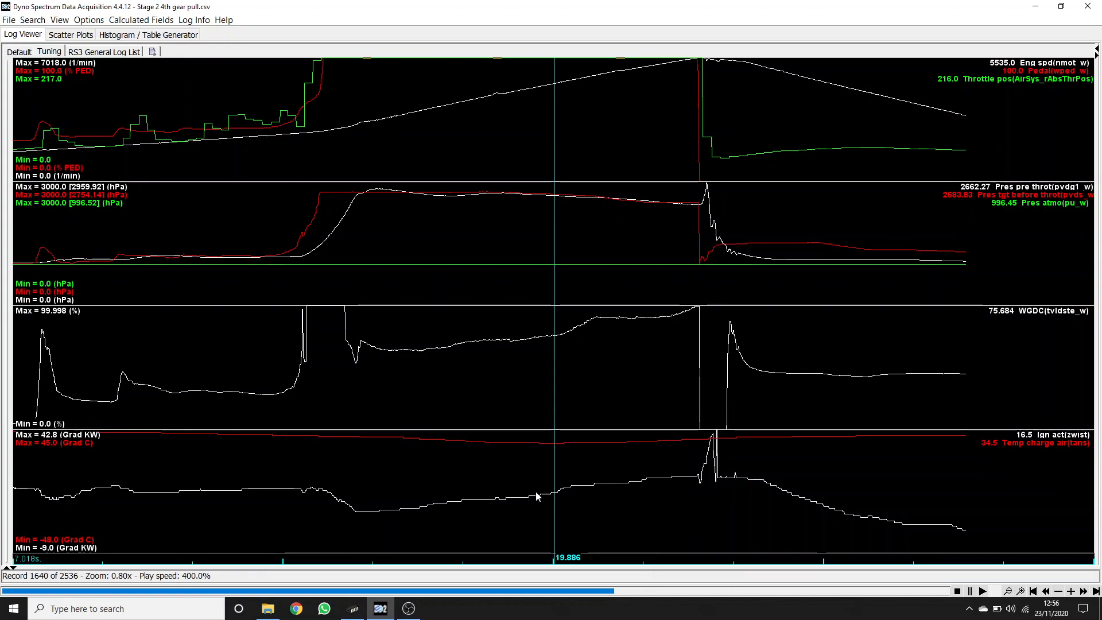
{"action": "mouse_move", "coordinate": [3, 484]}
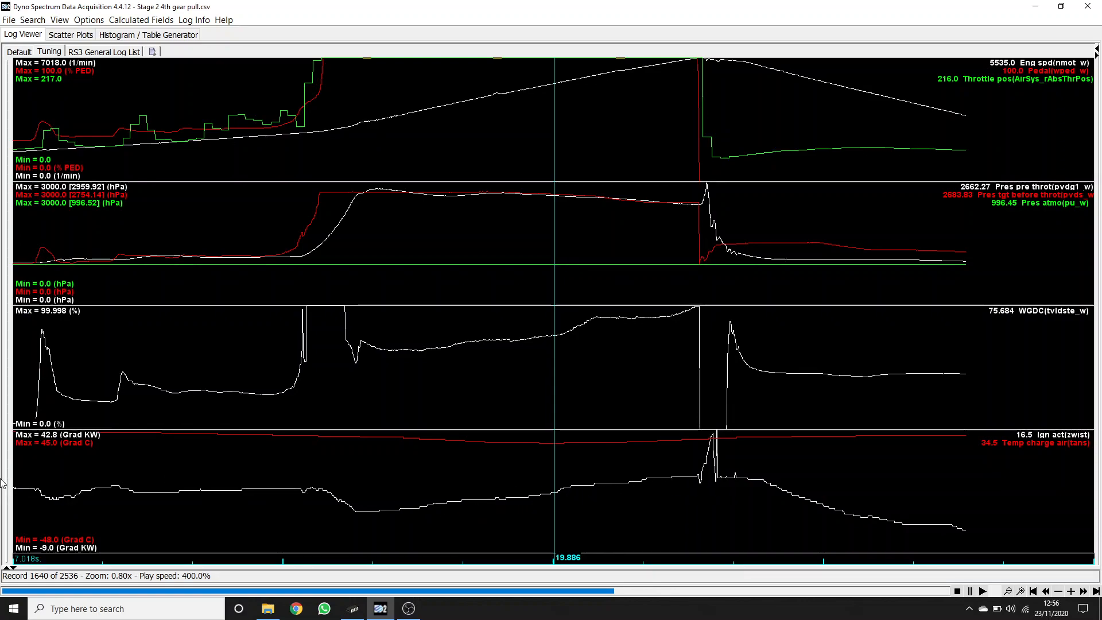
{"action": "mouse_move", "coordinate": [116, 453]}
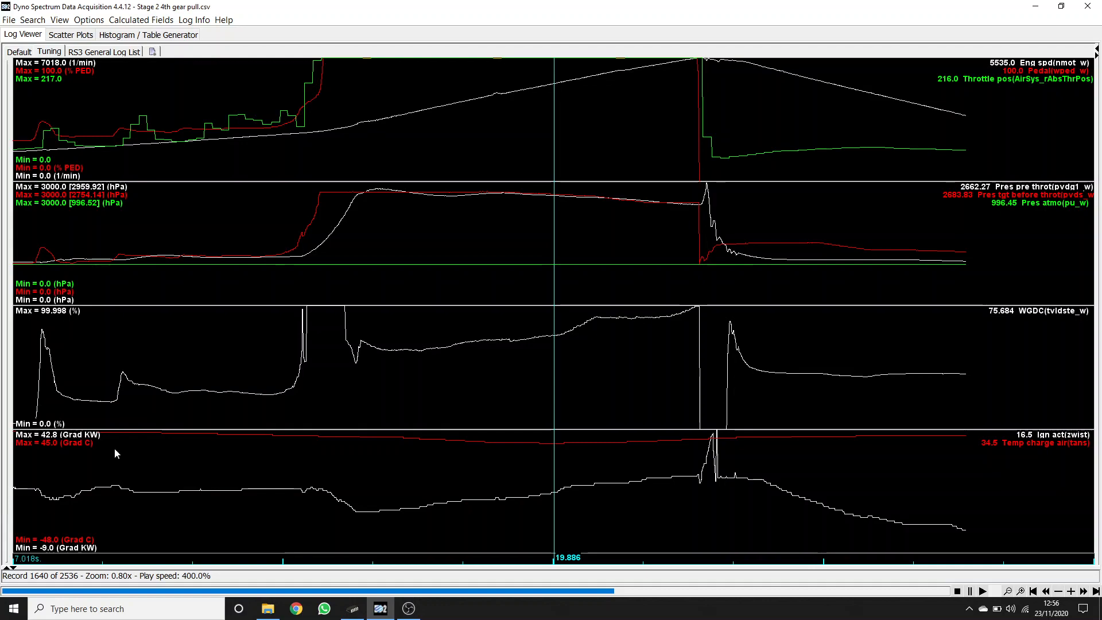
{"action": "mouse_move", "coordinate": [364, 466]}
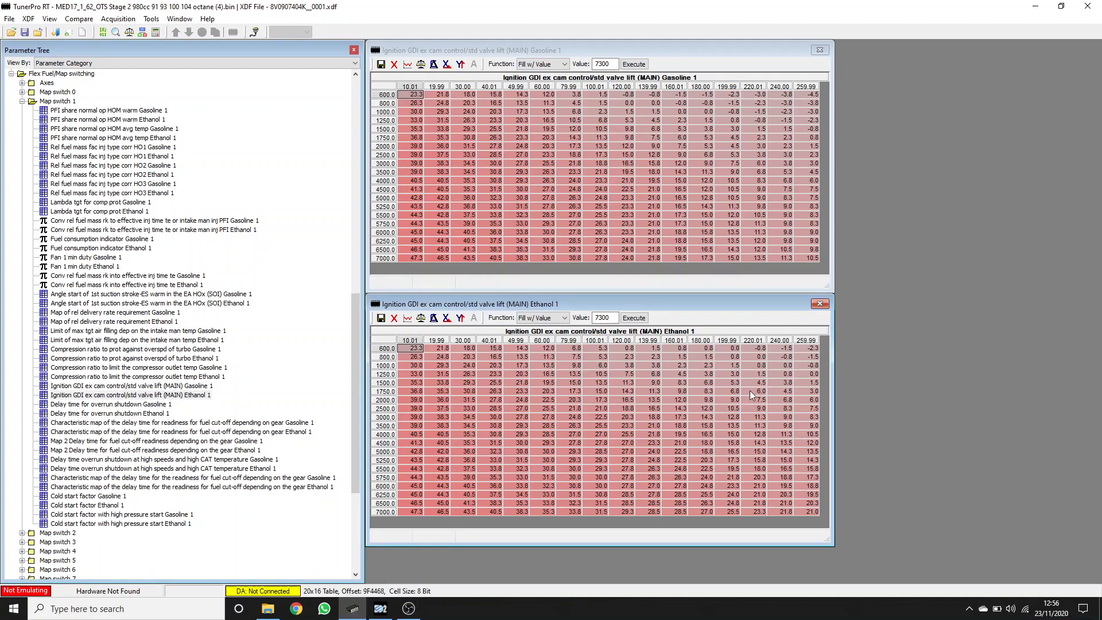
{"action": "mouse_move", "coordinate": [785, 438]}
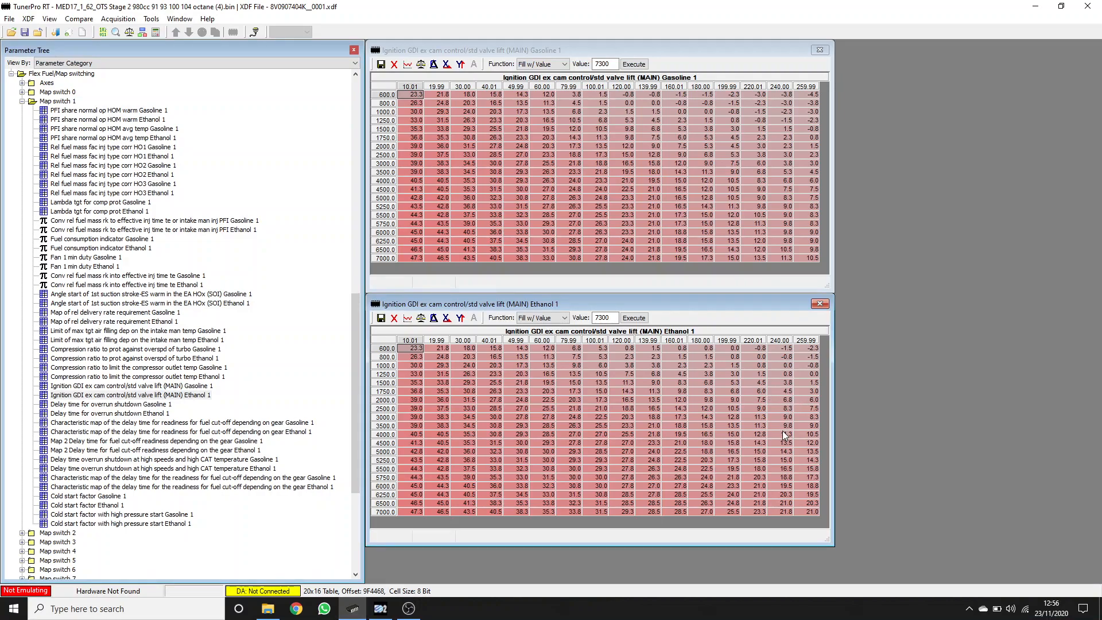
Select an Ethanol 1 table cell, then open the 'Ethanol % to ignition blend' table
{"action": "left_click", "coordinate": [780, 417]}
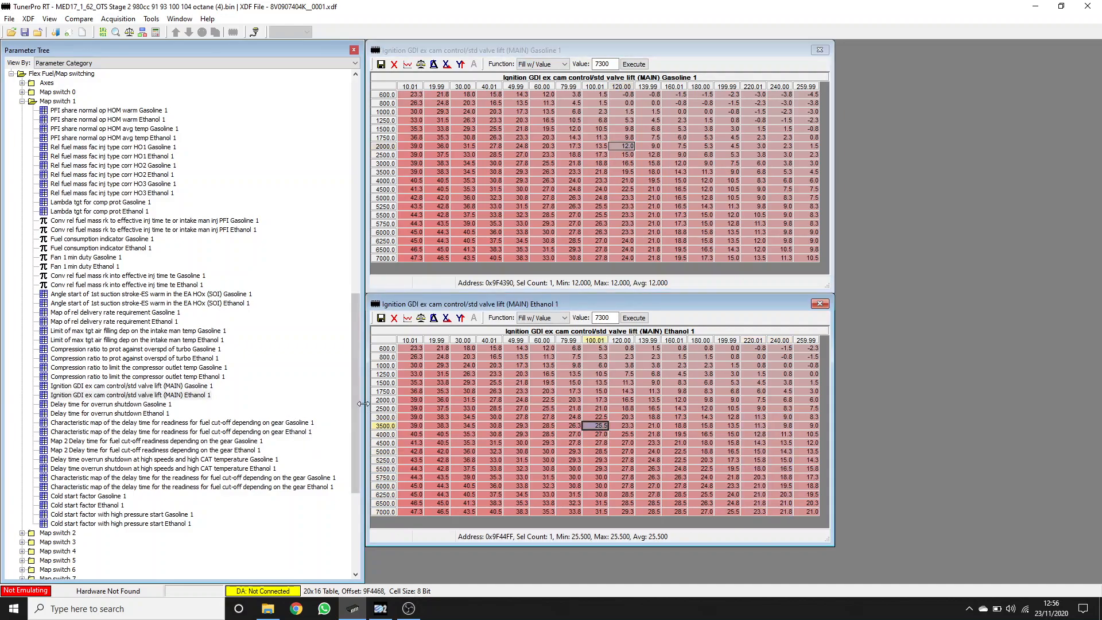
{"action": "scroll", "scroll_direction": "down", "scroll_amount": 3}
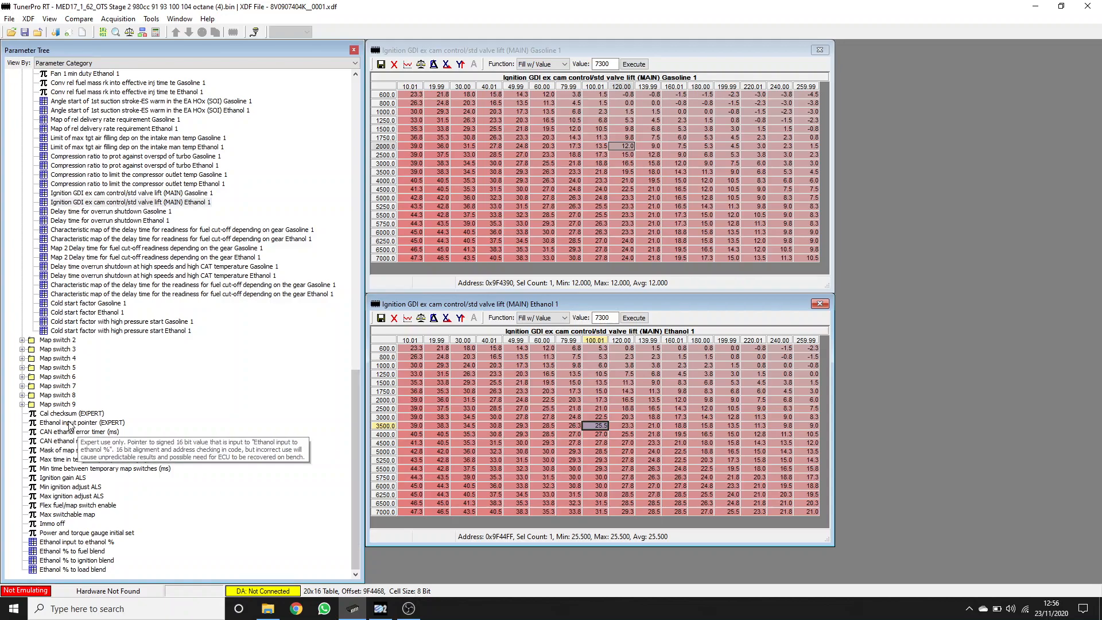
{"action": "mouse_move", "coordinate": [94, 567]}
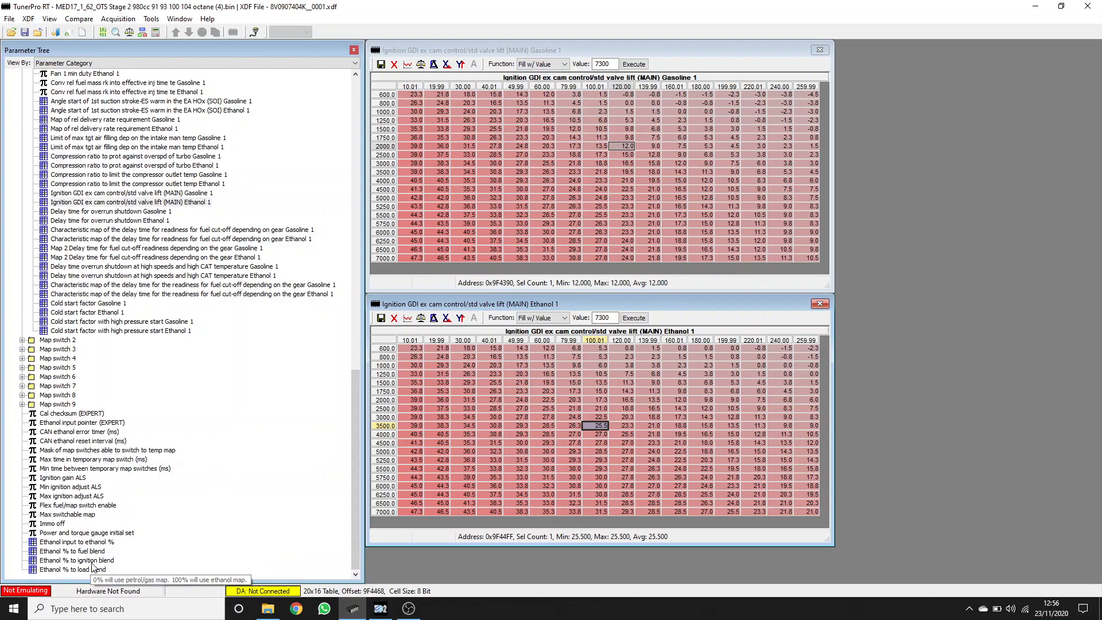
{"action": "double_click", "coordinate": [76, 560]}
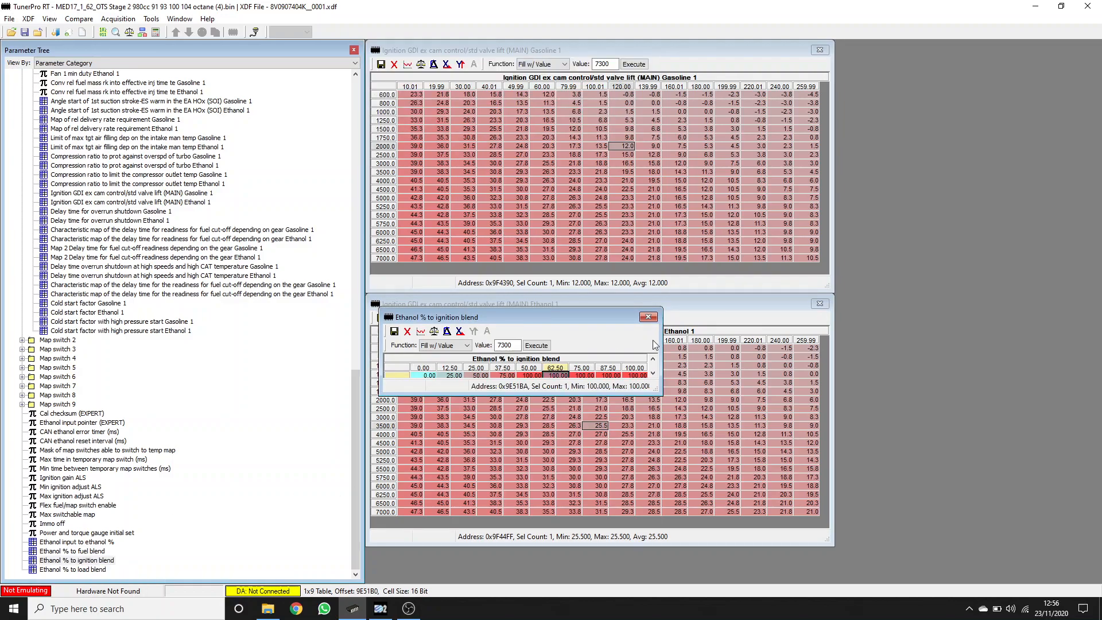
{"action": "left_click", "coordinate": [647, 317]}
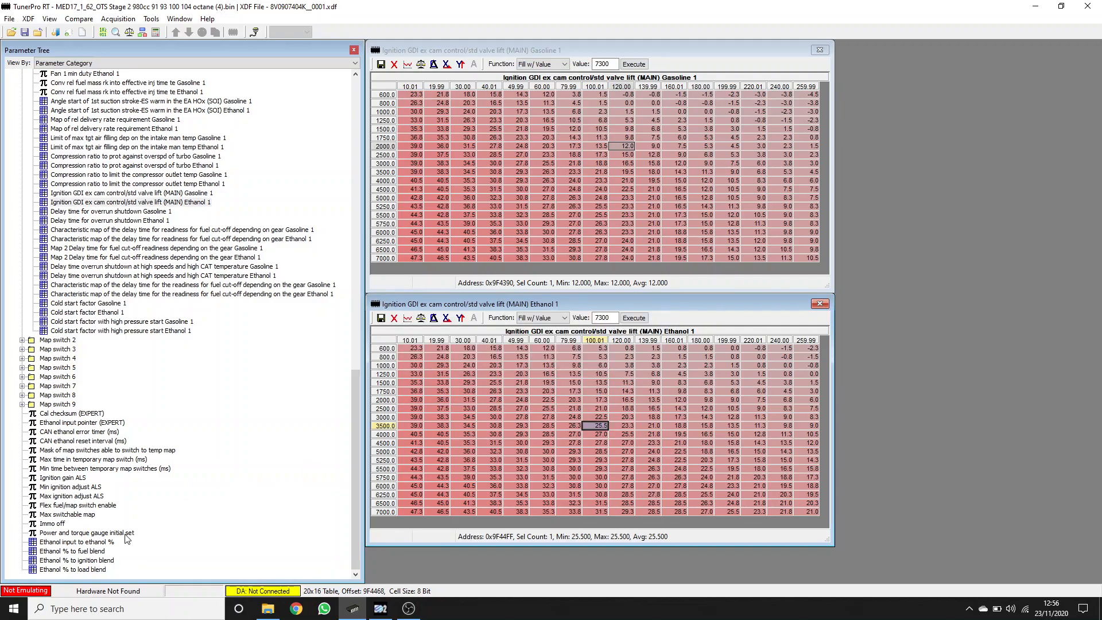
{"action": "mouse_move", "coordinate": [86, 566]}
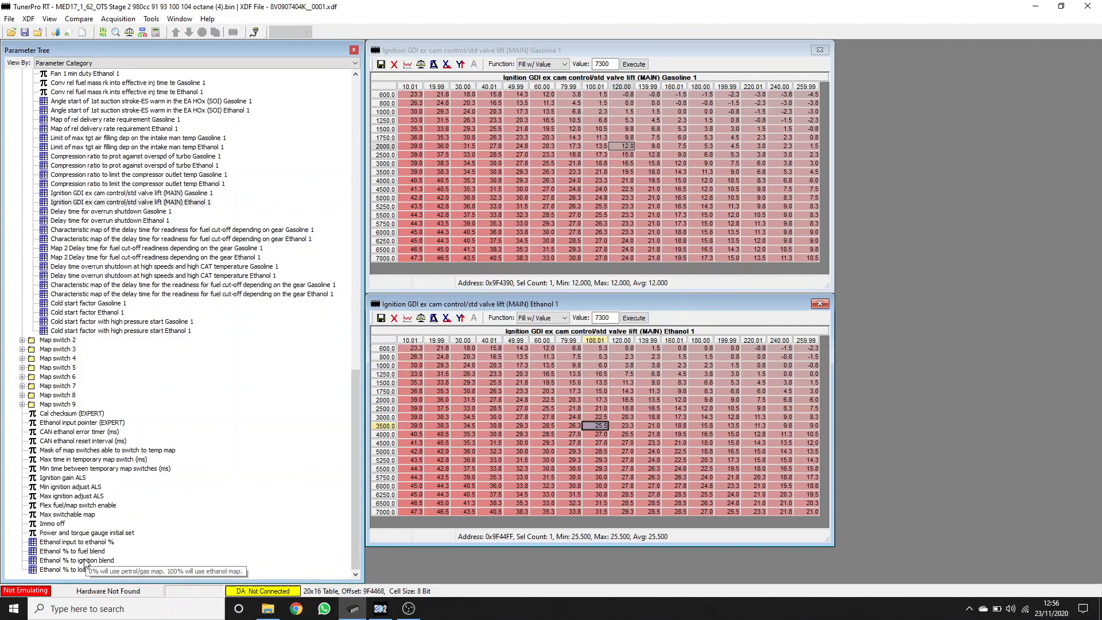
{"action": "double_click", "coordinate": [77, 560]}
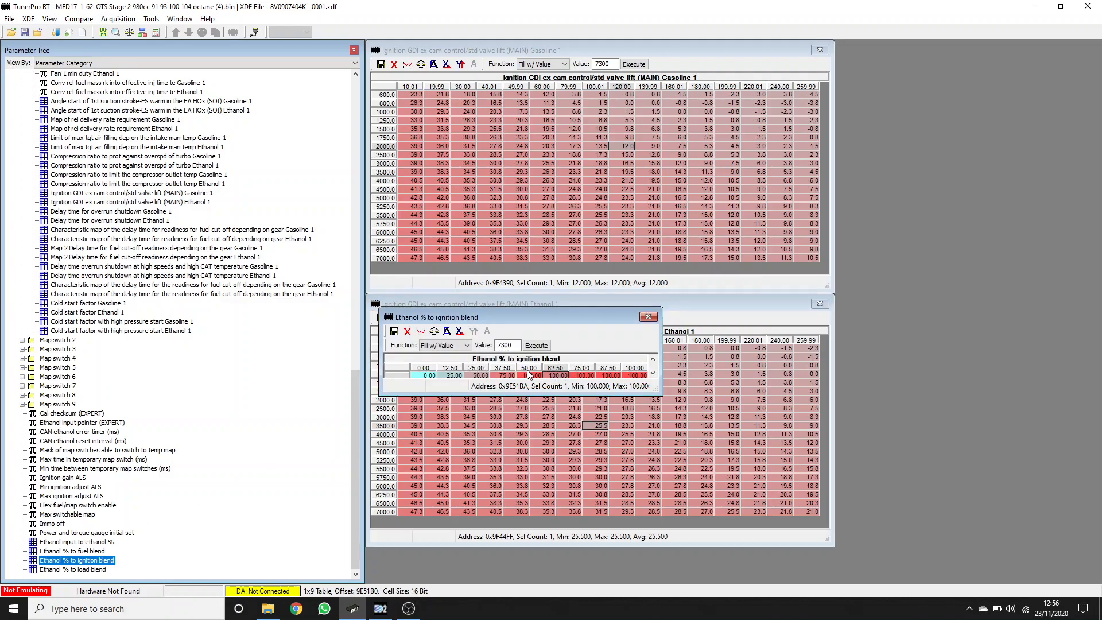
{"action": "mouse_move", "coordinate": [499, 384]}
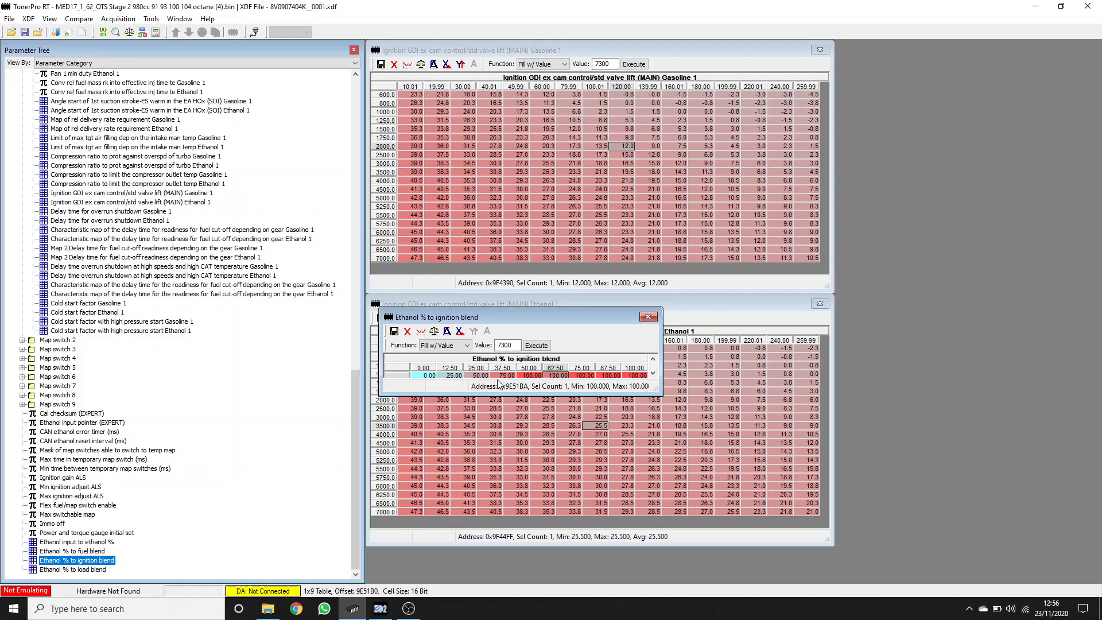
{"action": "mouse_move", "coordinate": [499, 385]}
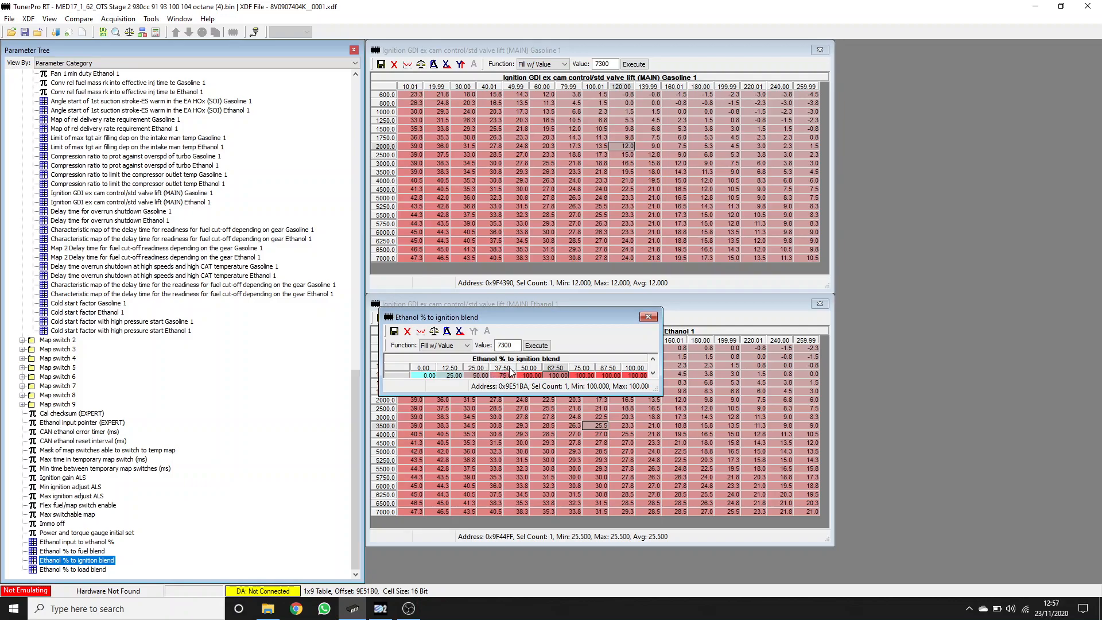
{"action": "mouse_move", "coordinate": [483, 378]}
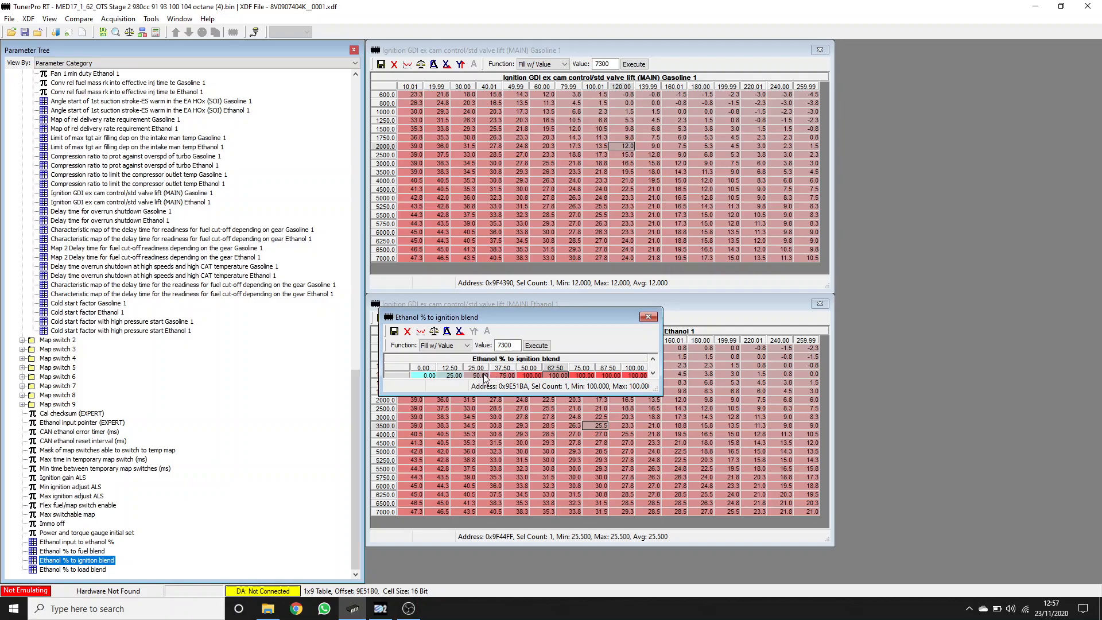
{"action": "mouse_move", "coordinate": [508, 380]}
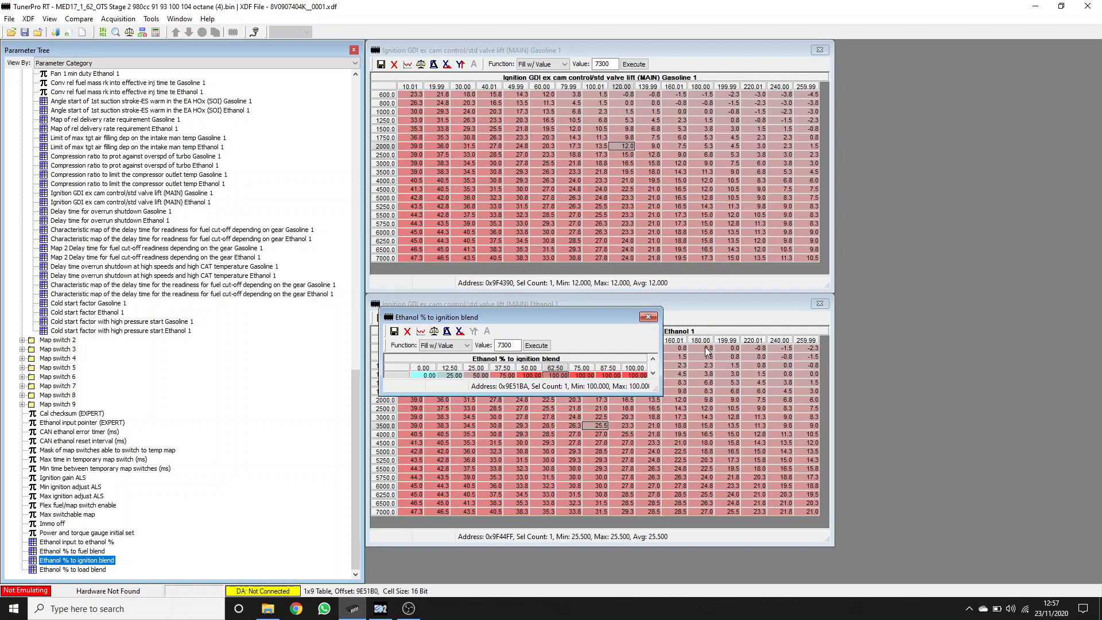
{"action": "mouse_move", "coordinate": [498, 385]}
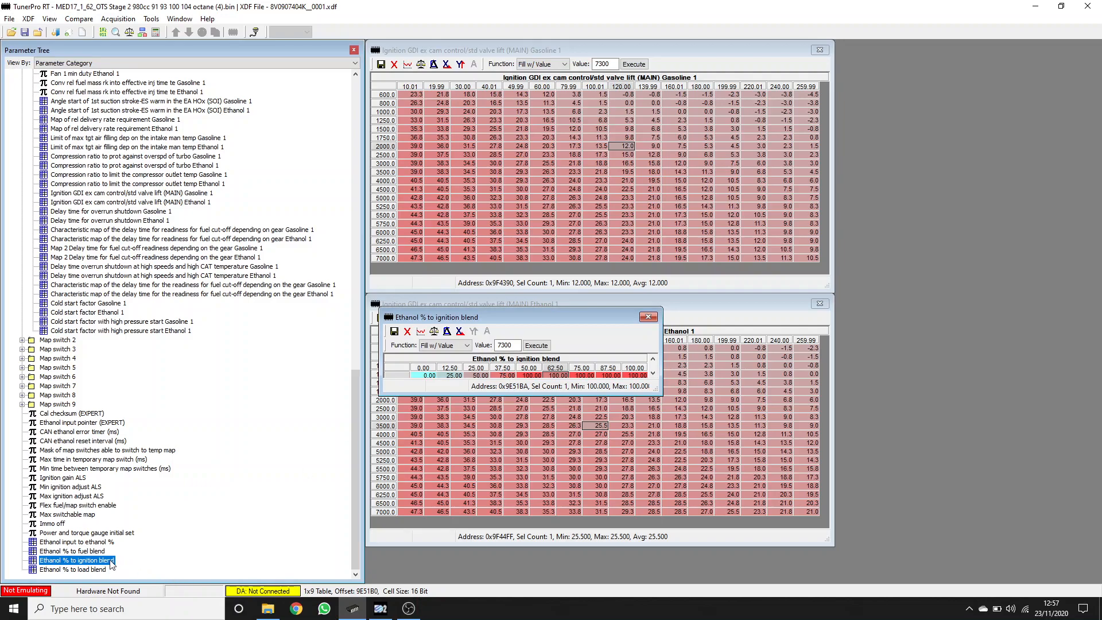
{"action": "mouse_move", "coordinate": [100, 560]}
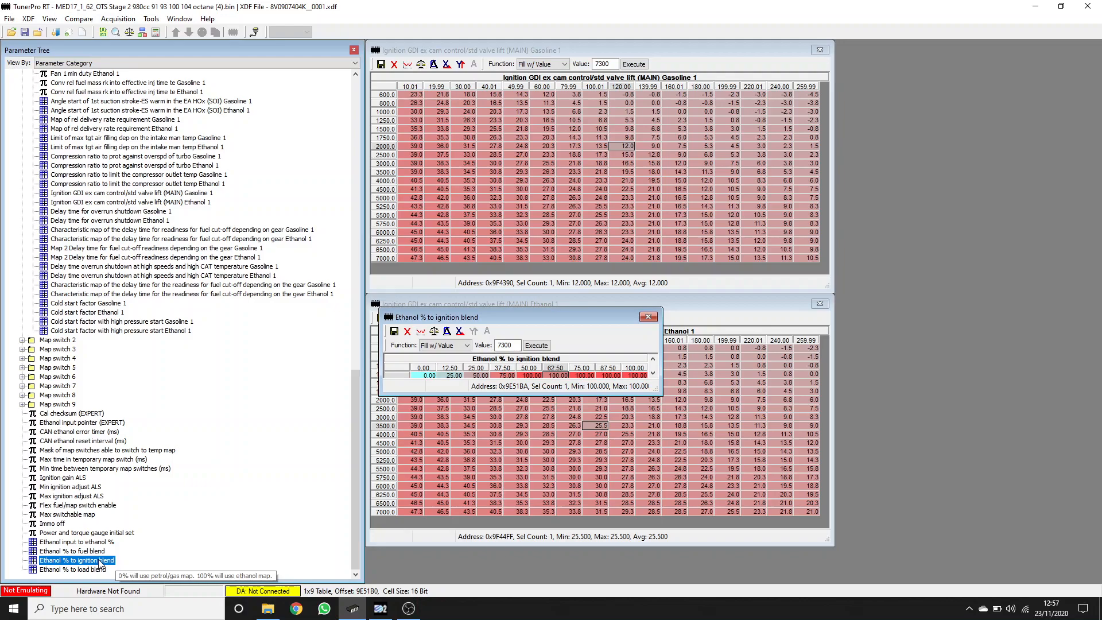
{"action": "mouse_move", "coordinate": [664, 326]}
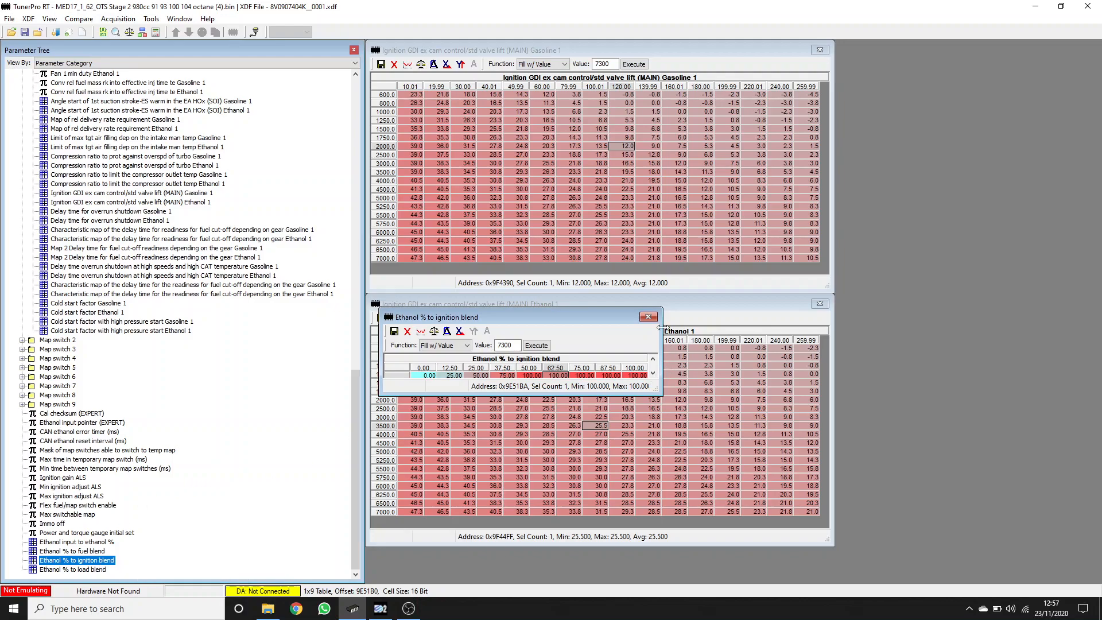
Collapse Flex Fuel, expand Knock, and open 'Knock det fac map cyl 0'
{"action": "left_click", "coordinate": [648, 317]}
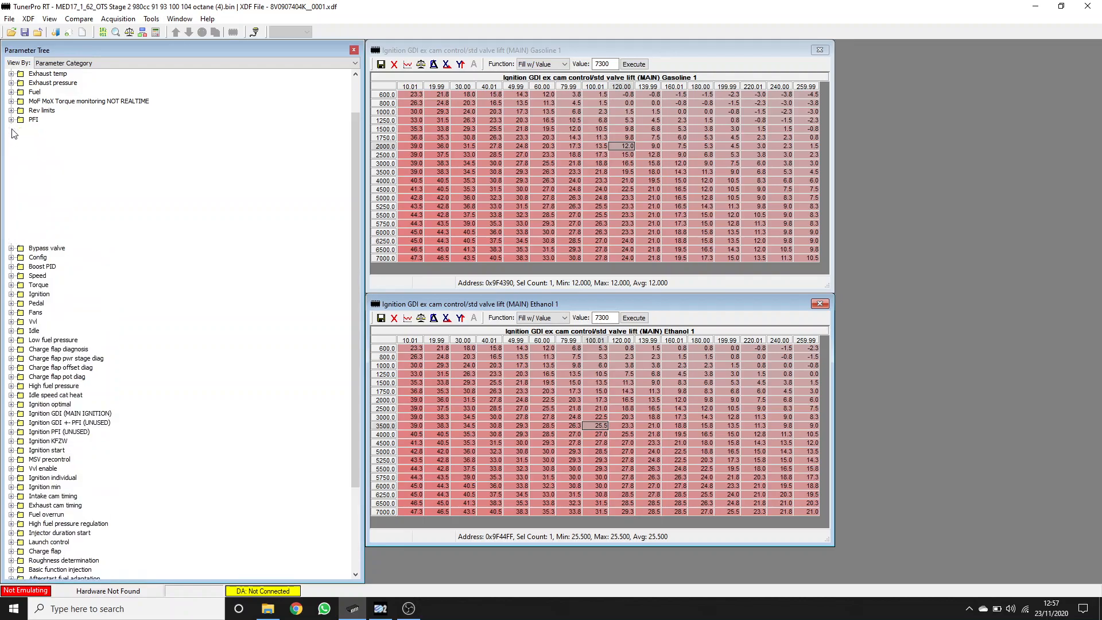
{"action": "left_click", "coordinate": [11, 129]}
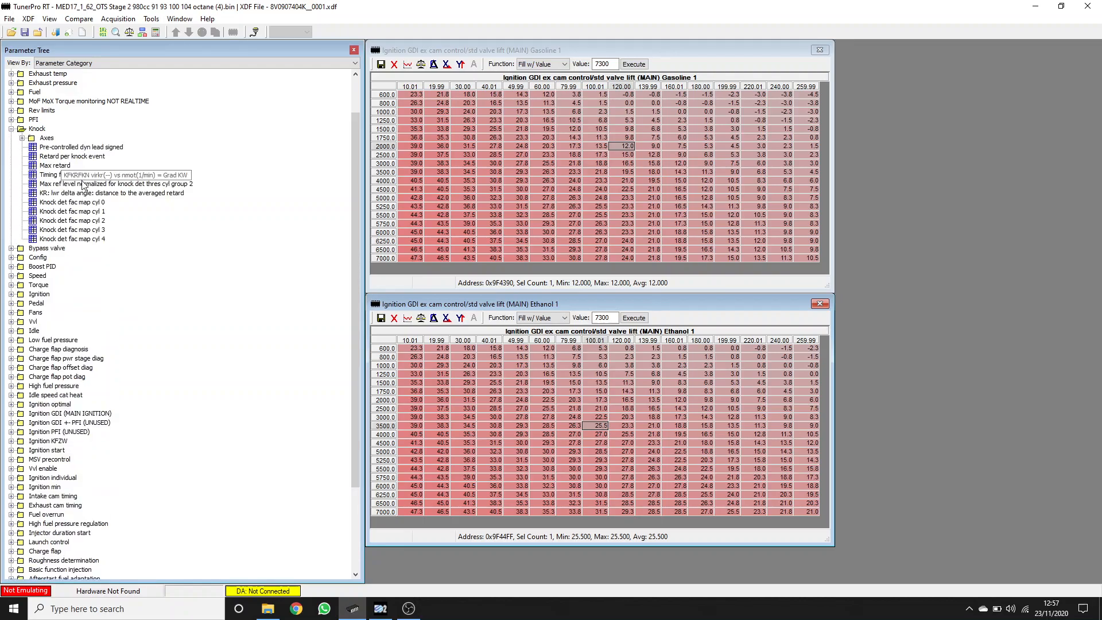
{"action": "double_click", "coordinate": [71, 203]}
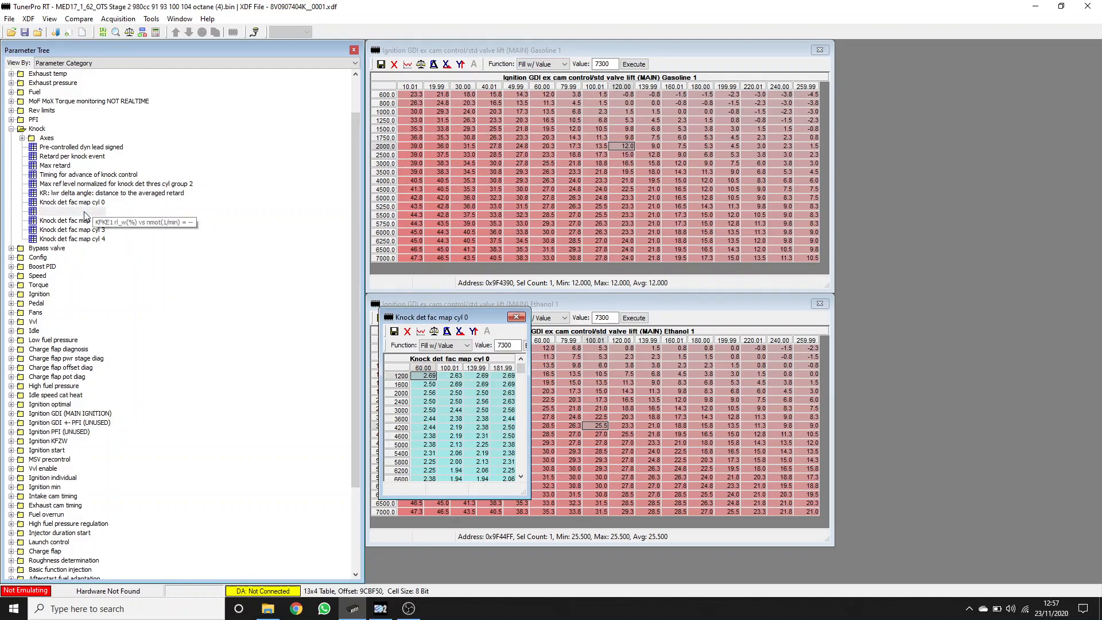
Open the 'Knock det fac map' tables for cylinders 1, 3 and 4
{"action": "double_click", "coordinate": [70, 212]}
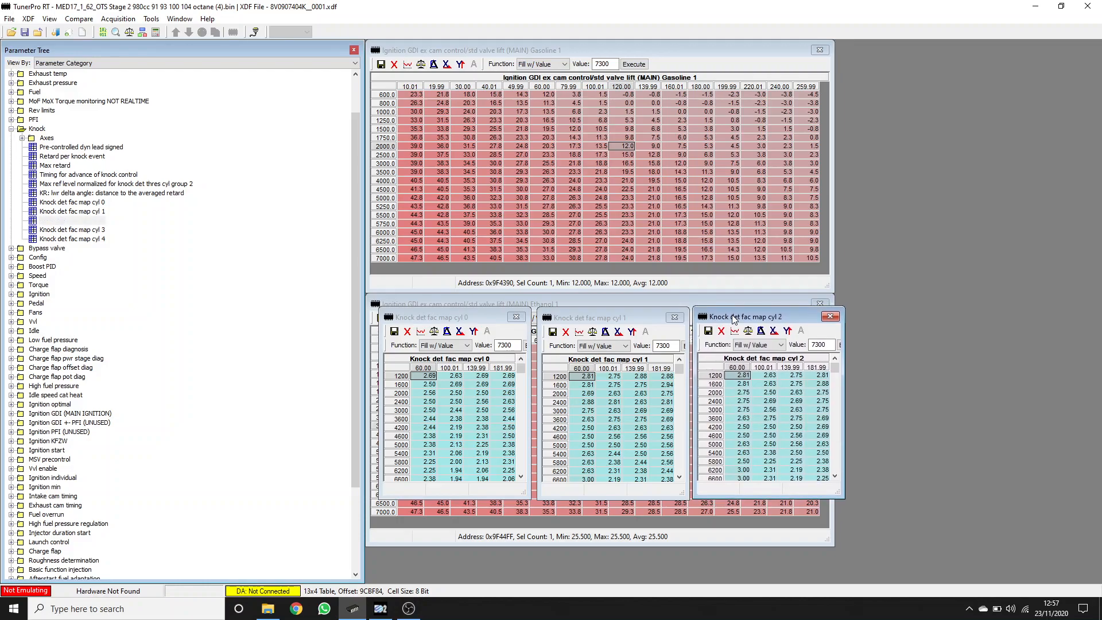
{"action": "double_click", "coordinate": [71, 238]}
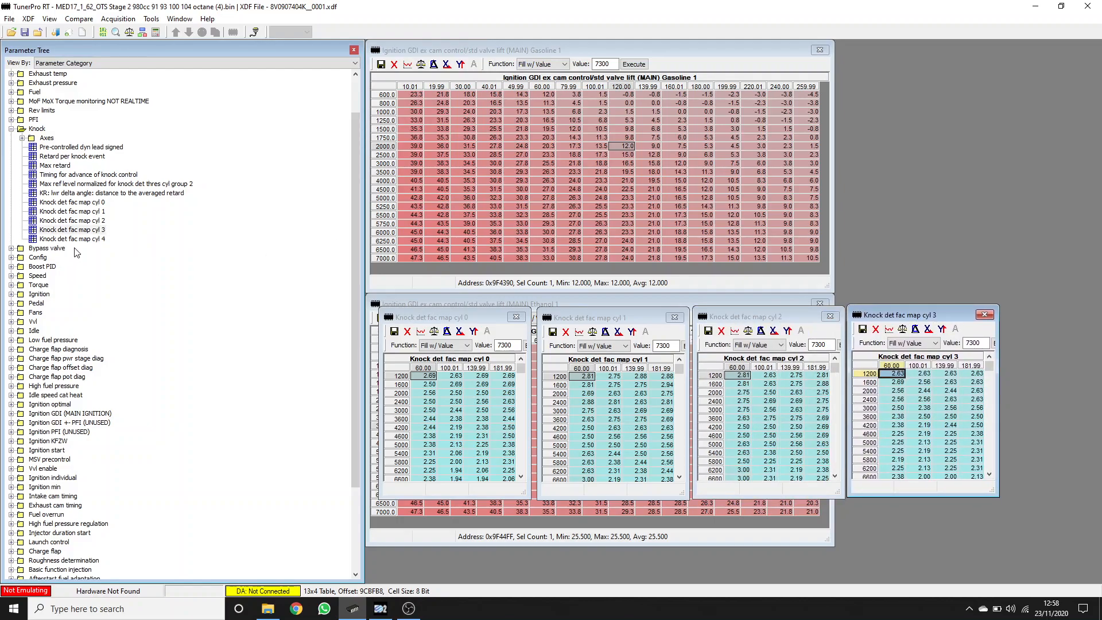
{"action": "left_click", "coordinate": [71, 238]}
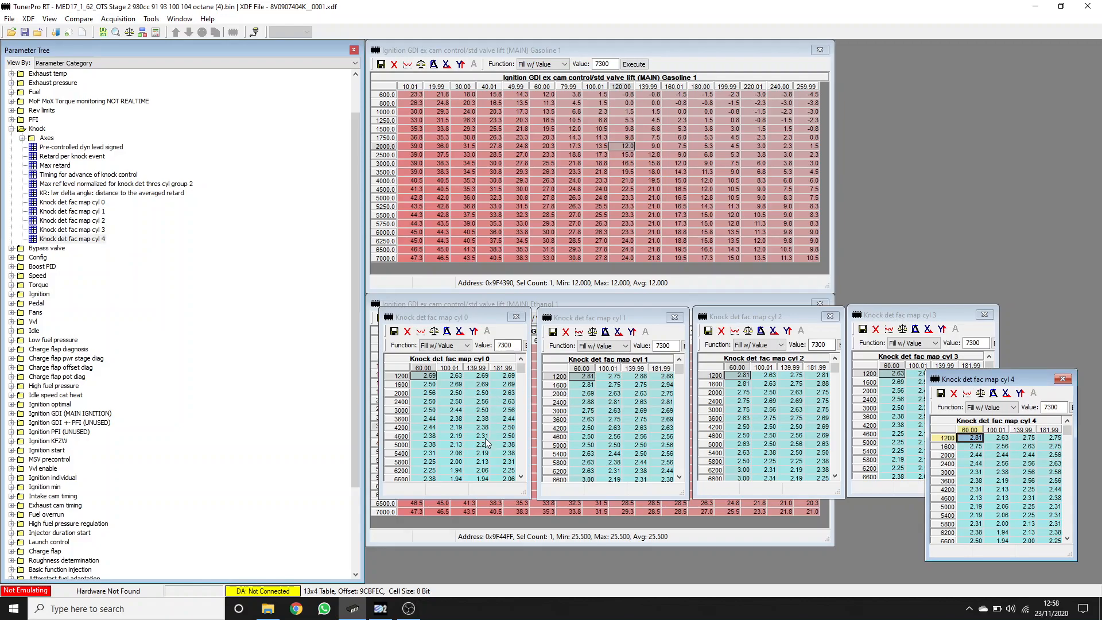
{"action": "mouse_move", "coordinate": [480, 367]}
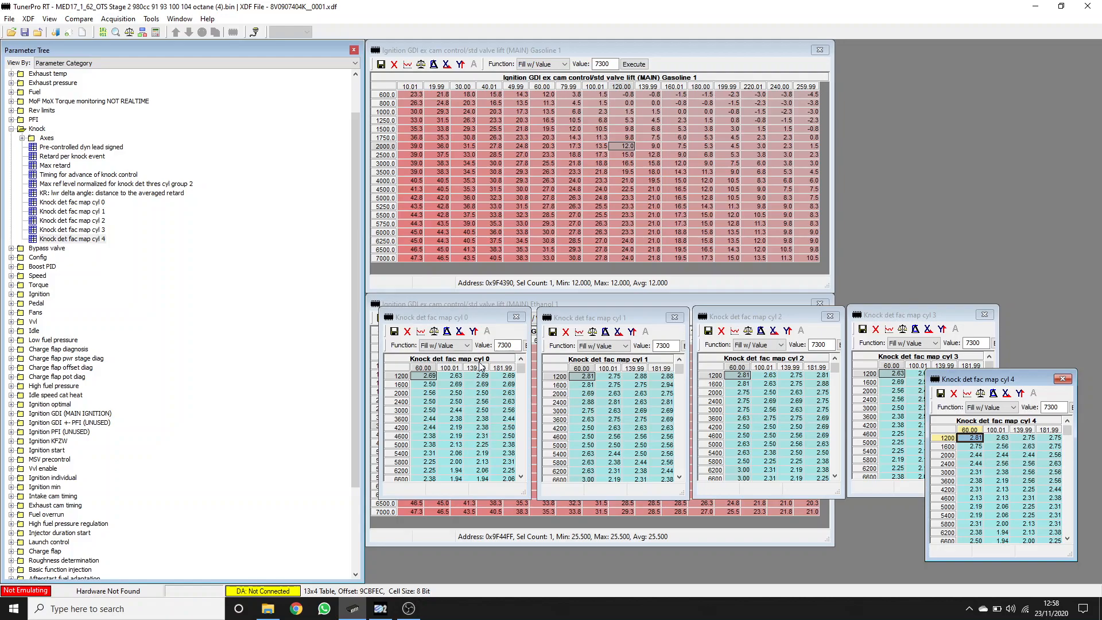
{"action": "mouse_move", "coordinate": [405, 436]}
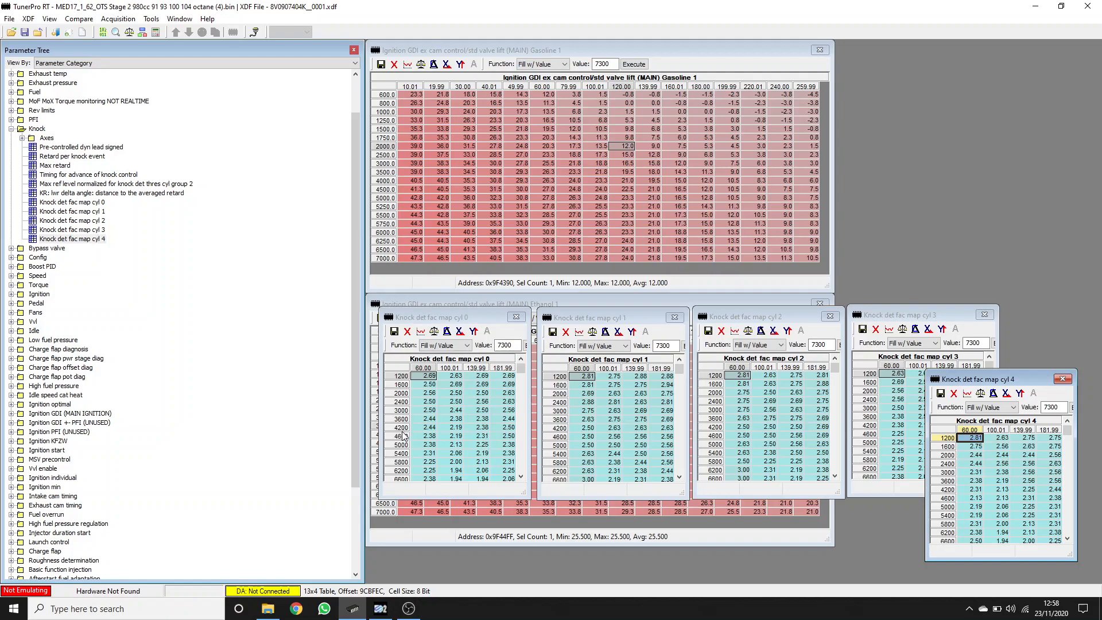
{"action": "mouse_move", "coordinate": [505, 444]}
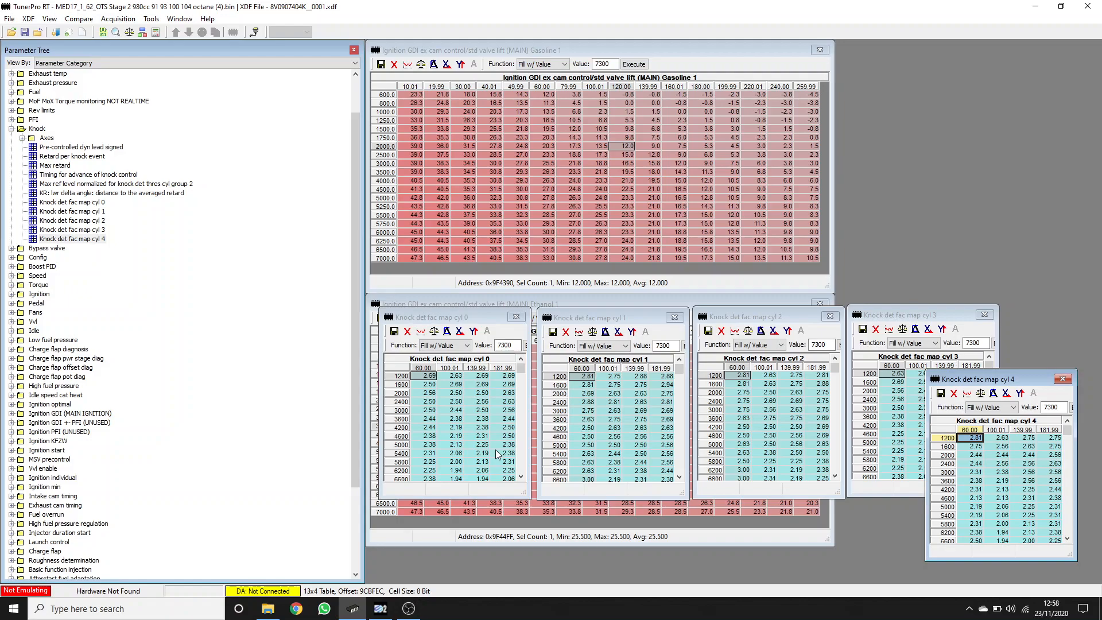
{"action": "mouse_move", "coordinate": [513, 448]}
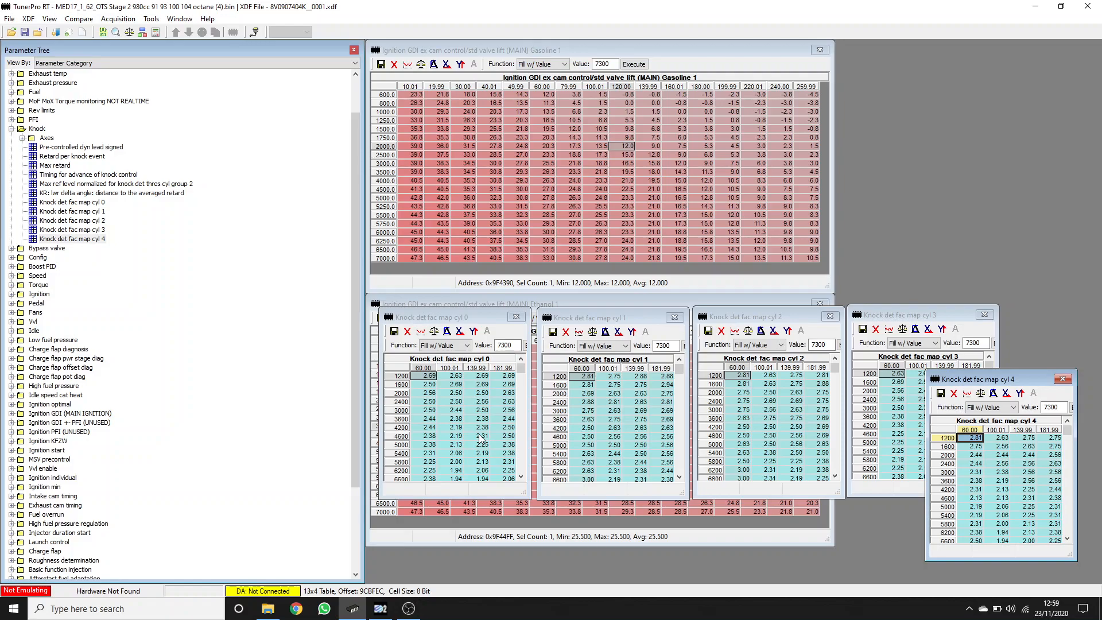
{"action": "mouse_move", "coordinate": [538, 419]}
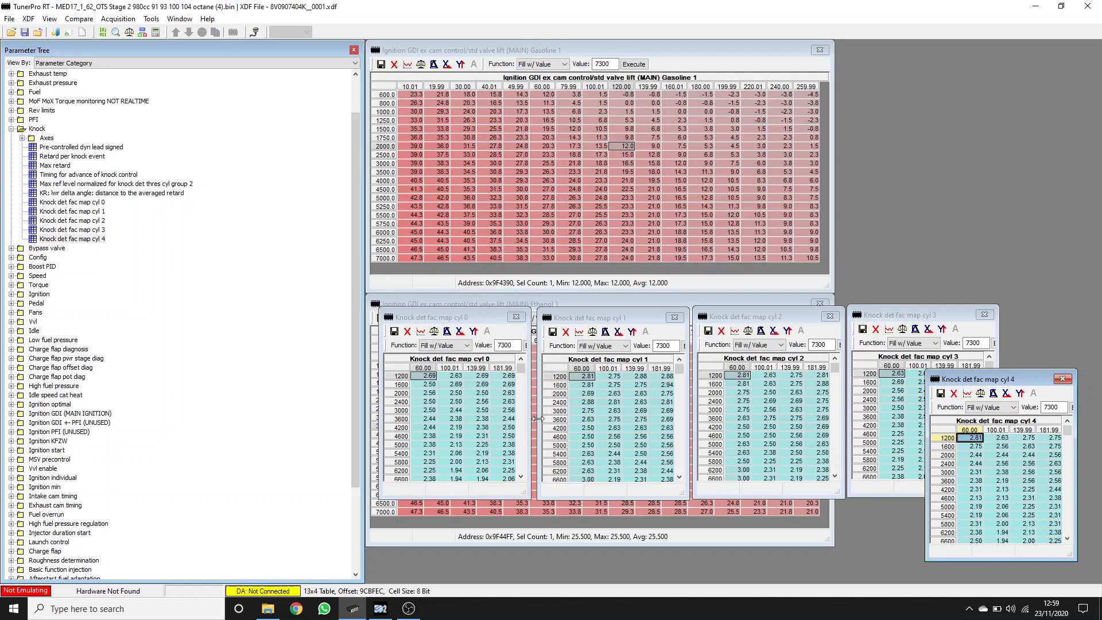